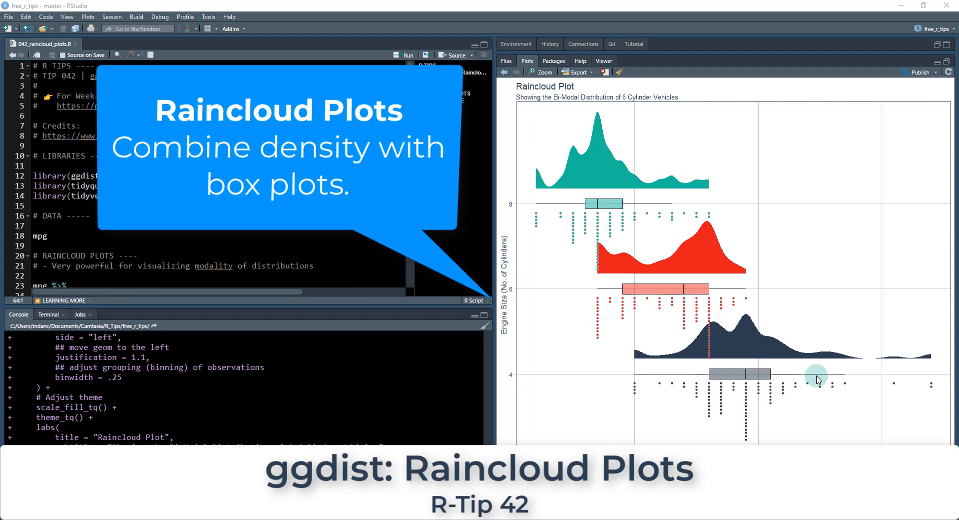
mouse_move(624, 201)
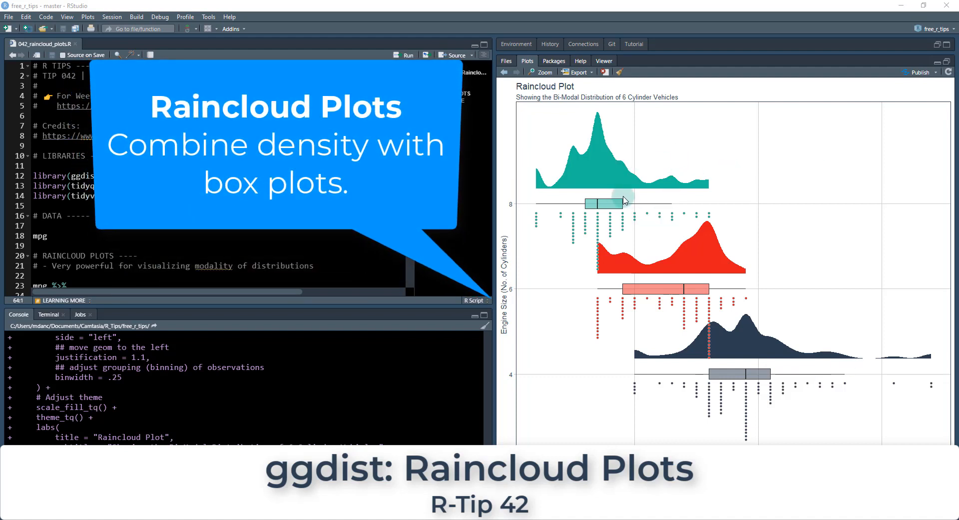
mouse_move(519, 182)
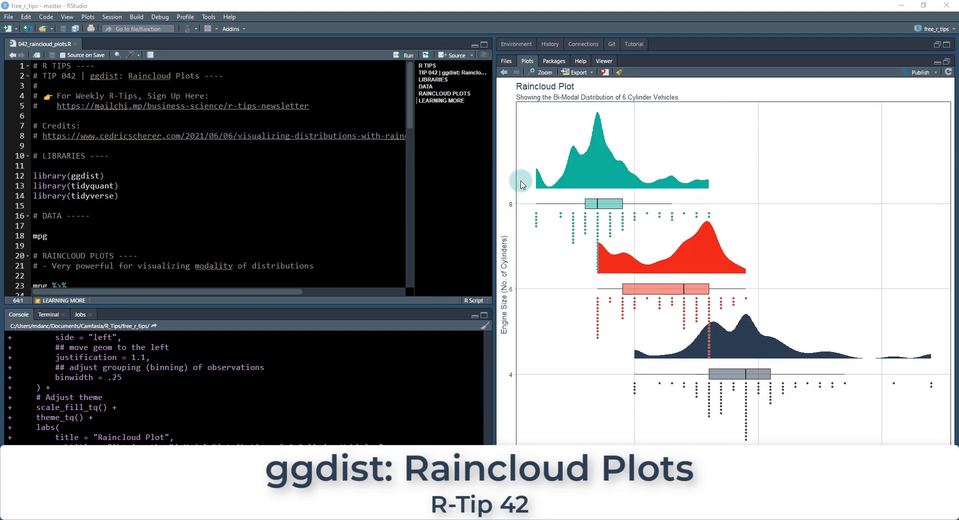
Navigate from the tips folder into the raincloud plots folder and display the rendered plot.
left_click(543, 72)
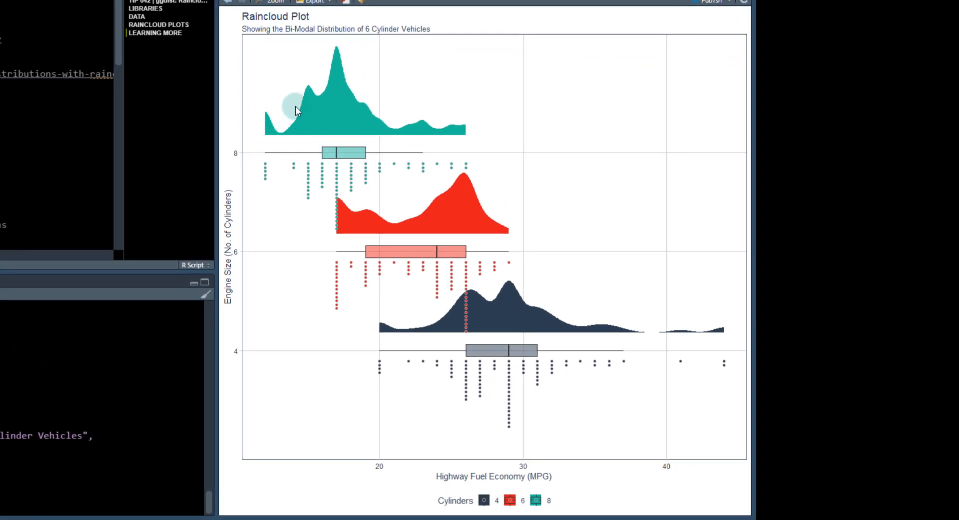
mouse_move(339, 122)
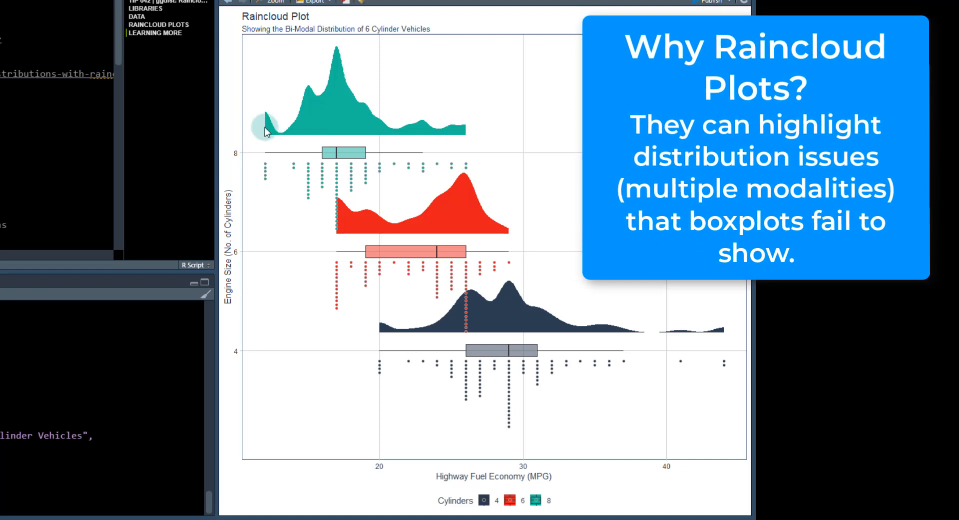
mouse_move(285, 178)
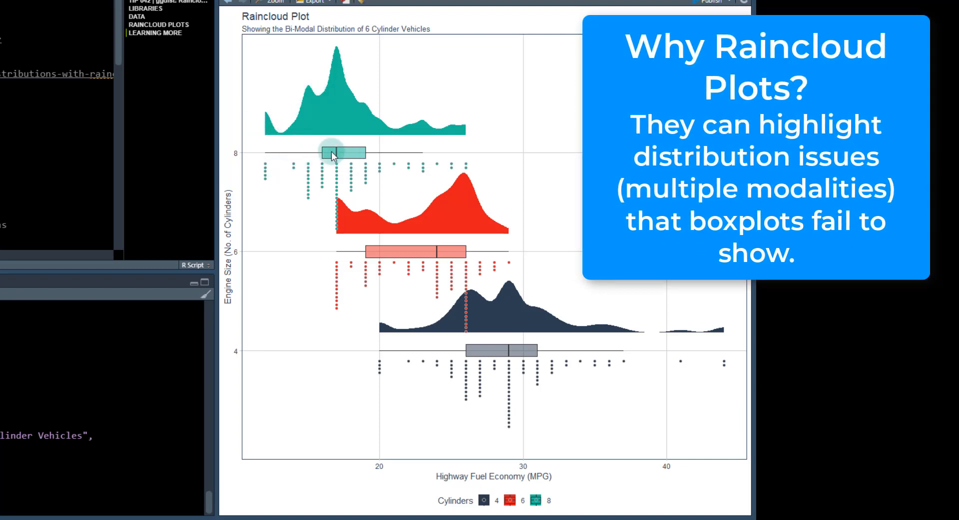
mouse_move(343, 157)
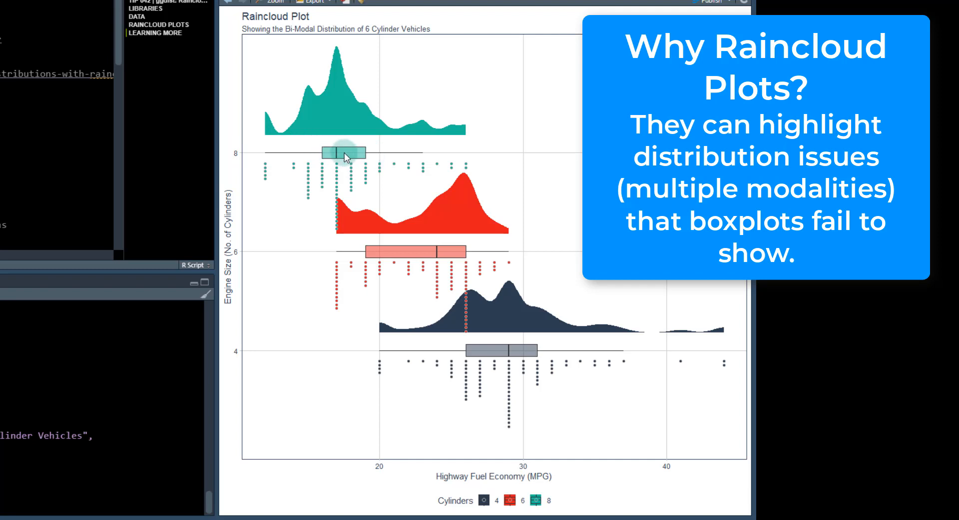
mouse_move(310, 87)
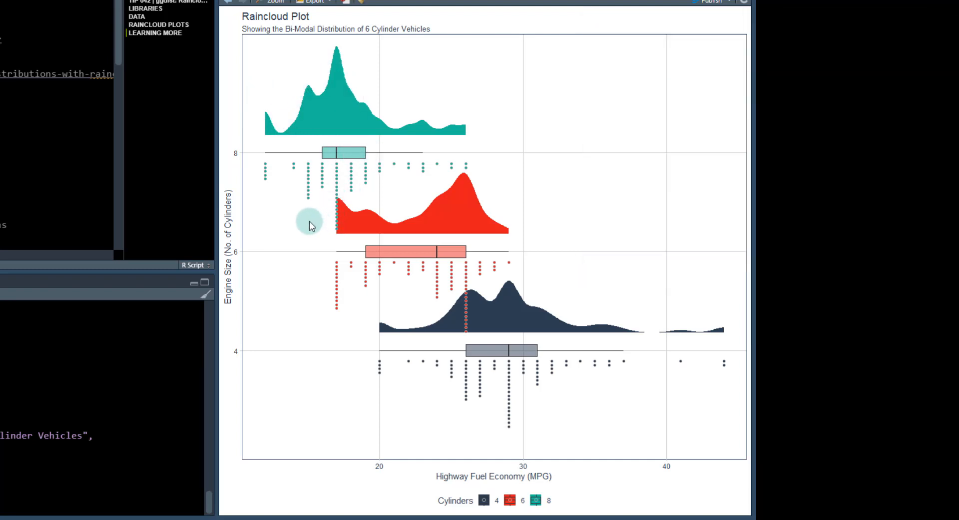
mouse_move(372, 254)
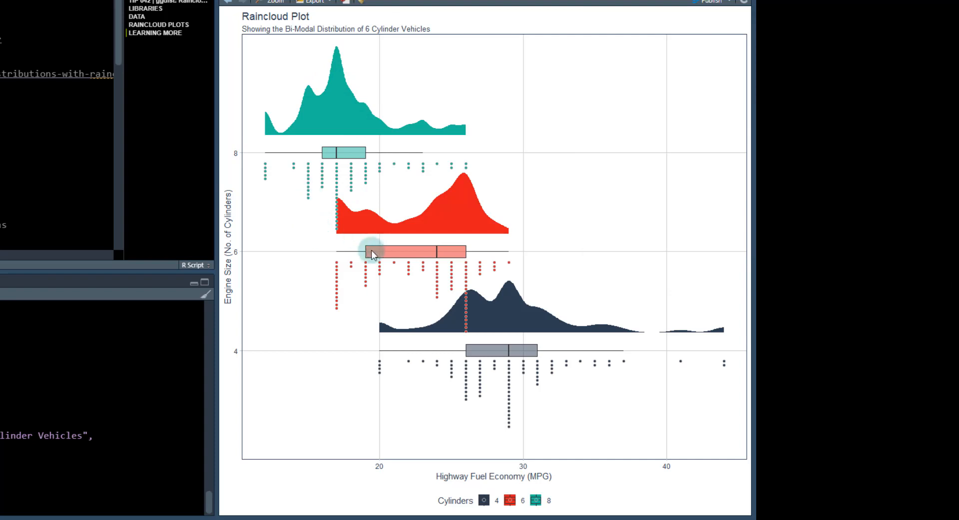
mouse_move(248, 220)
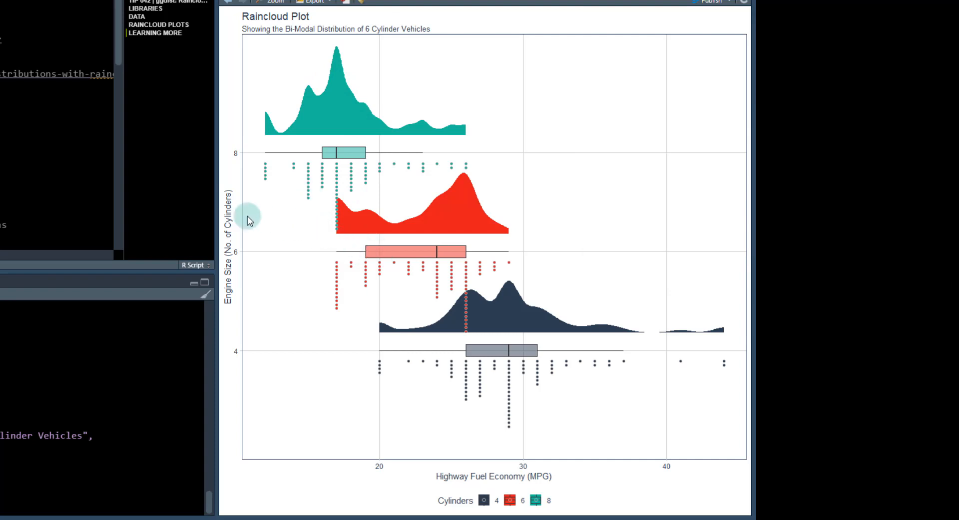
mouse_move(346, 199)
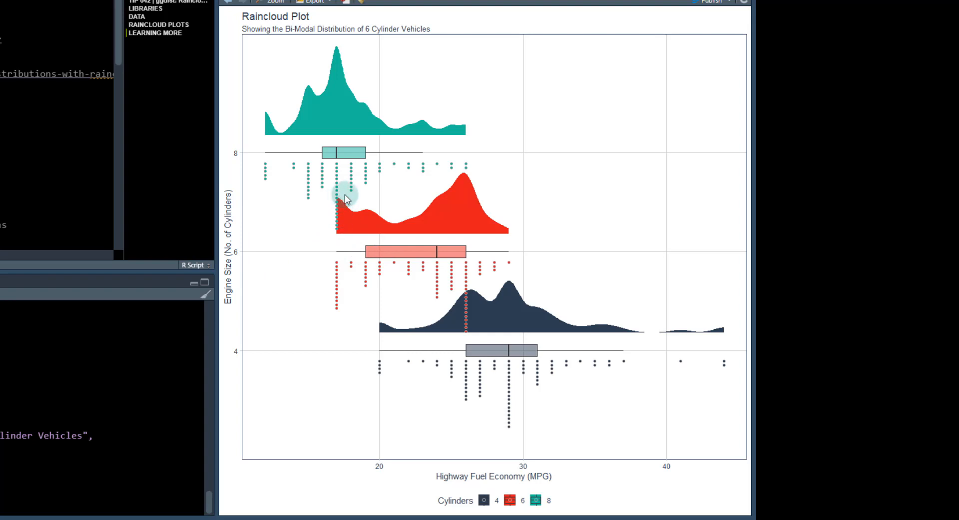
mouse_move(499, 229)
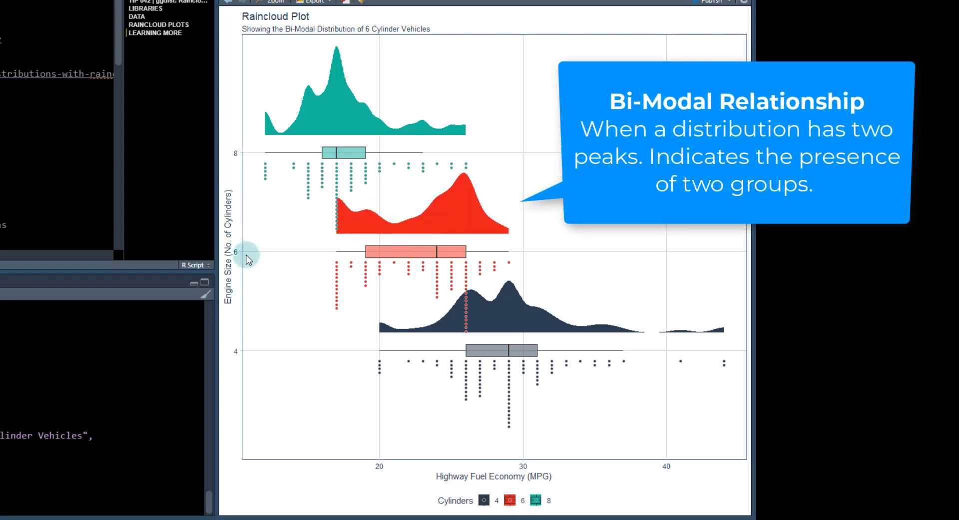
mouse_move(377, 492)
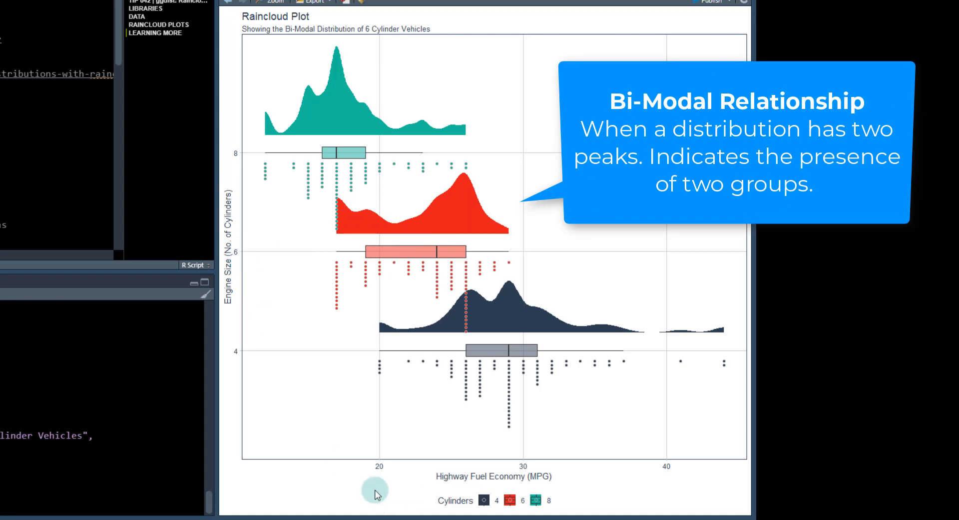
mouse_move(389, 248)
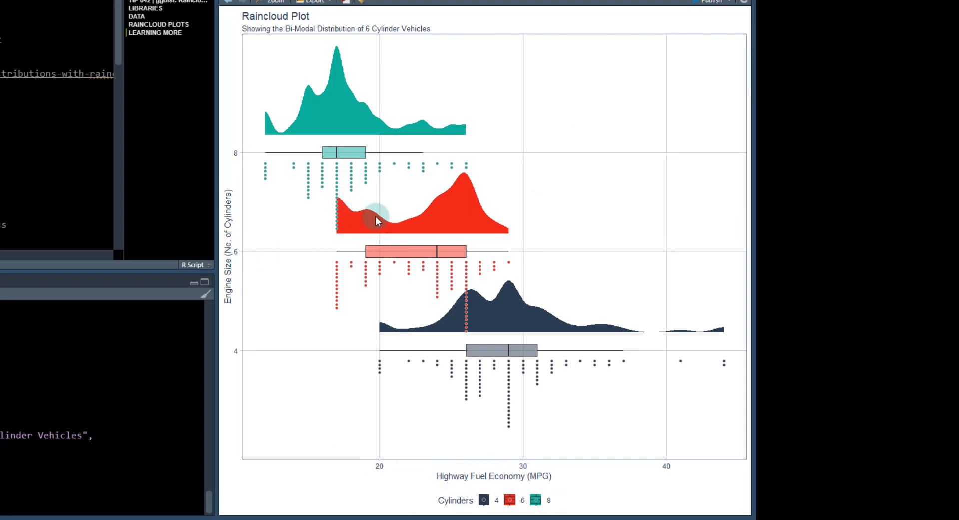
mouse_move(363, 222)
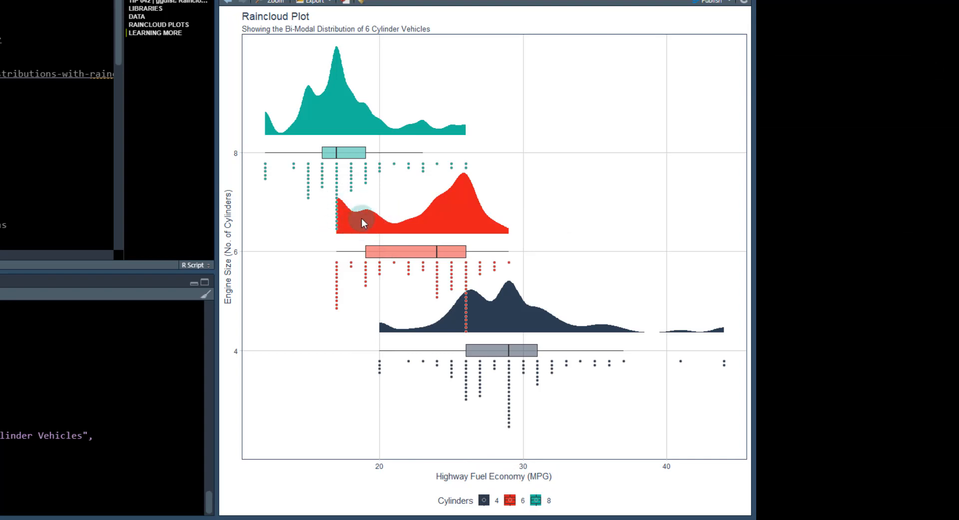
mouse_move(346, 205)
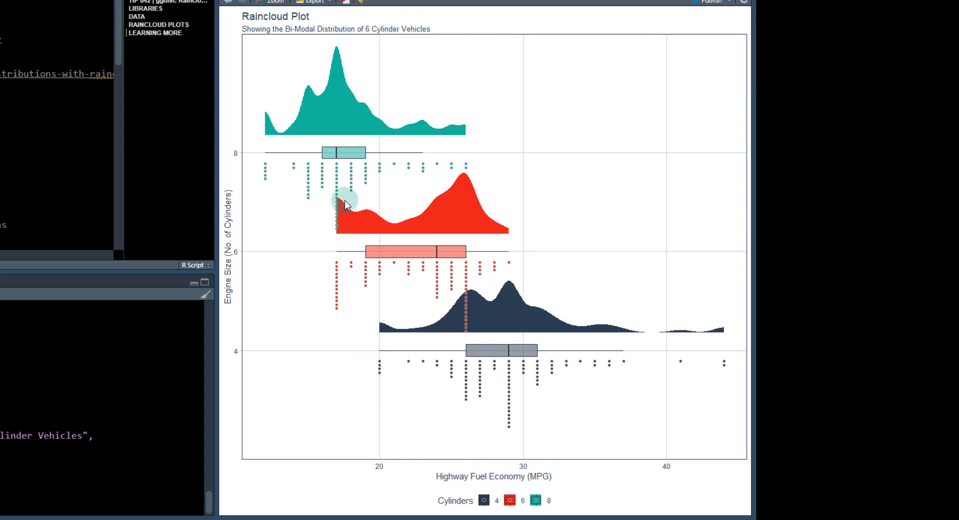
mouse_move(329, 279)
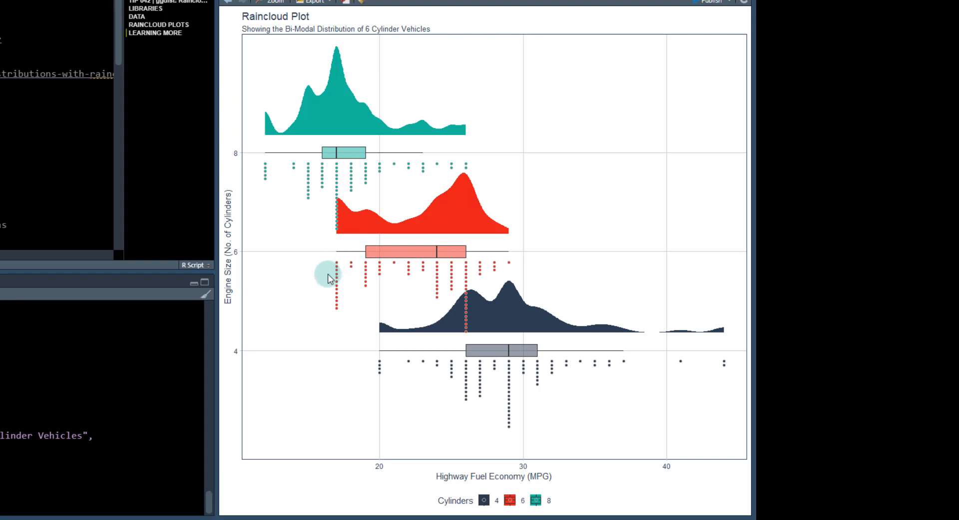
mouse_move(337, 274)
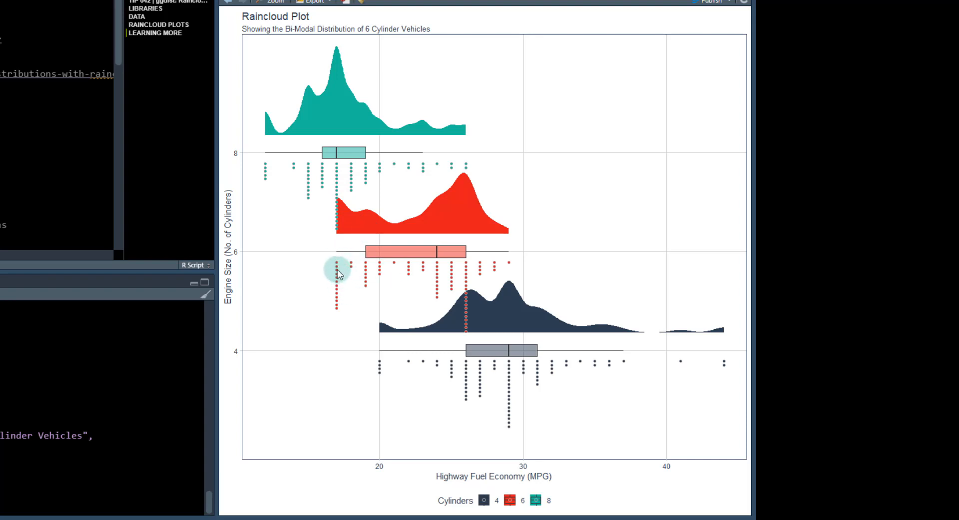
mouse_move(470, 269)
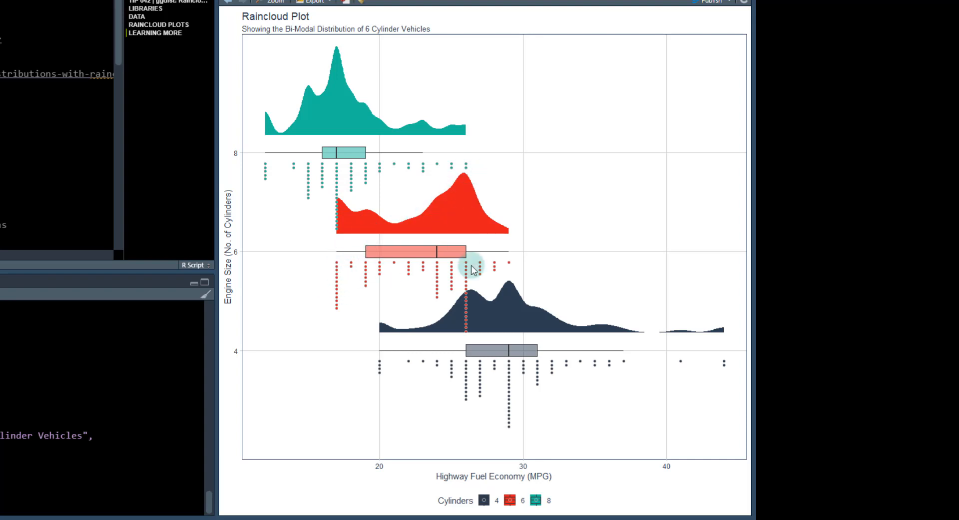
mouse_move(340, 192)
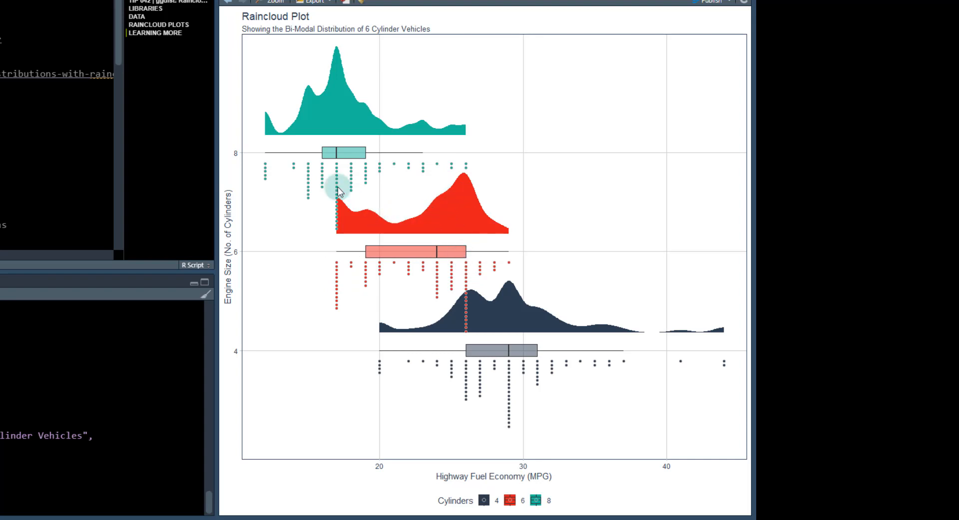
mouse_move(462, 261)
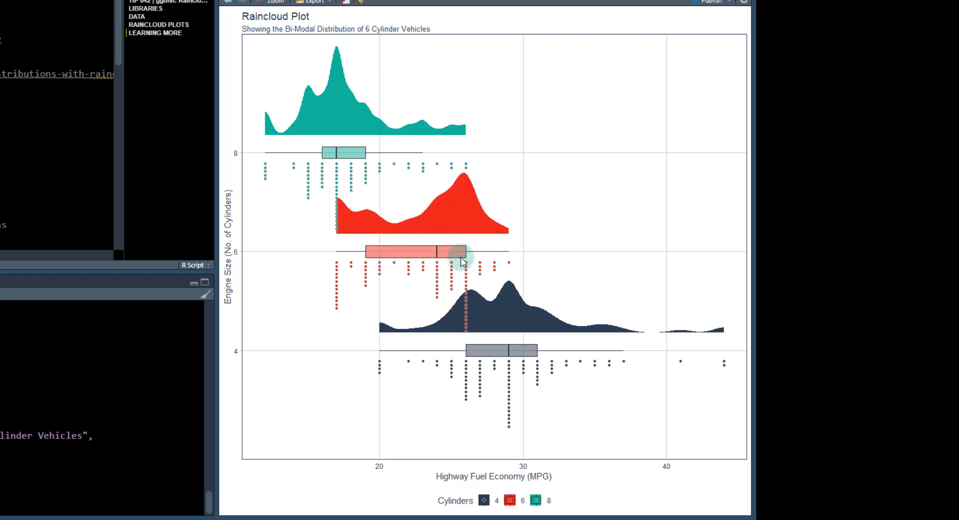
mouse_move(381, 220)
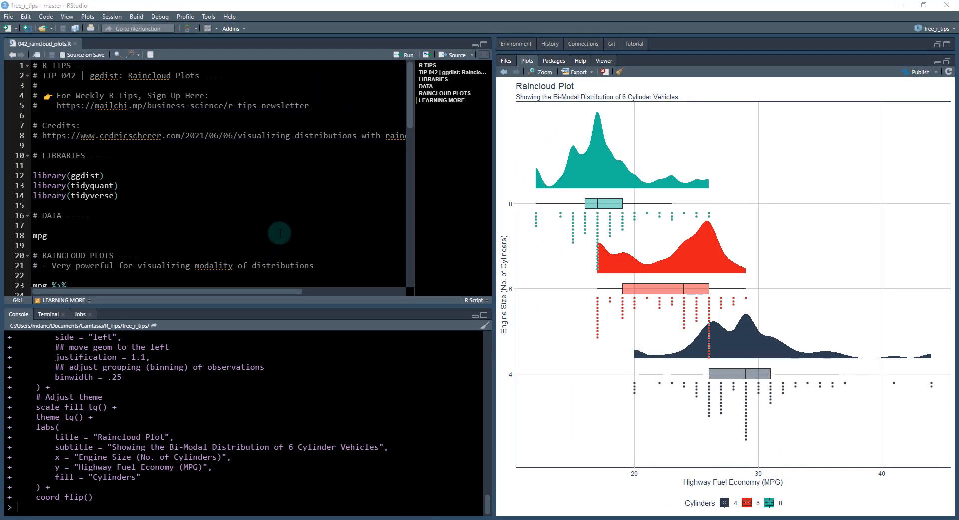
mouse_move(572, 130)
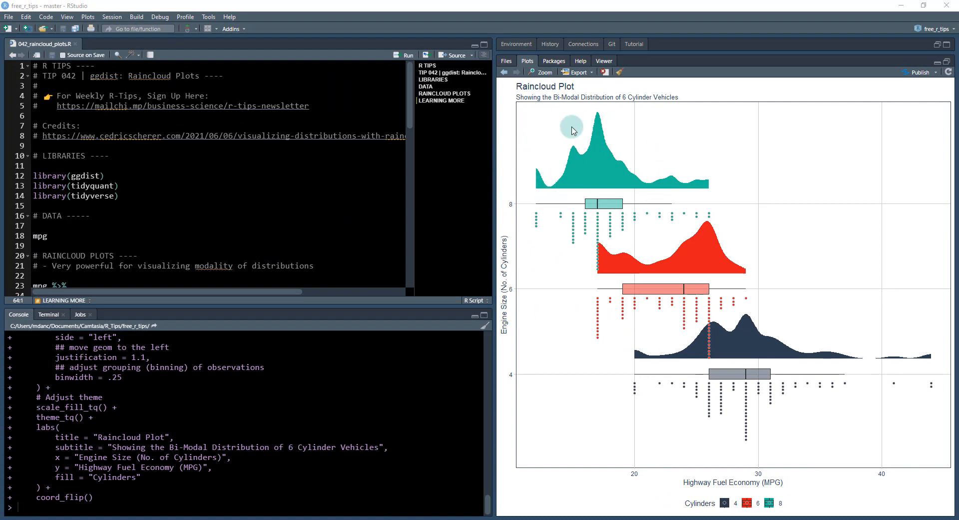
mouse_move(717, 458)
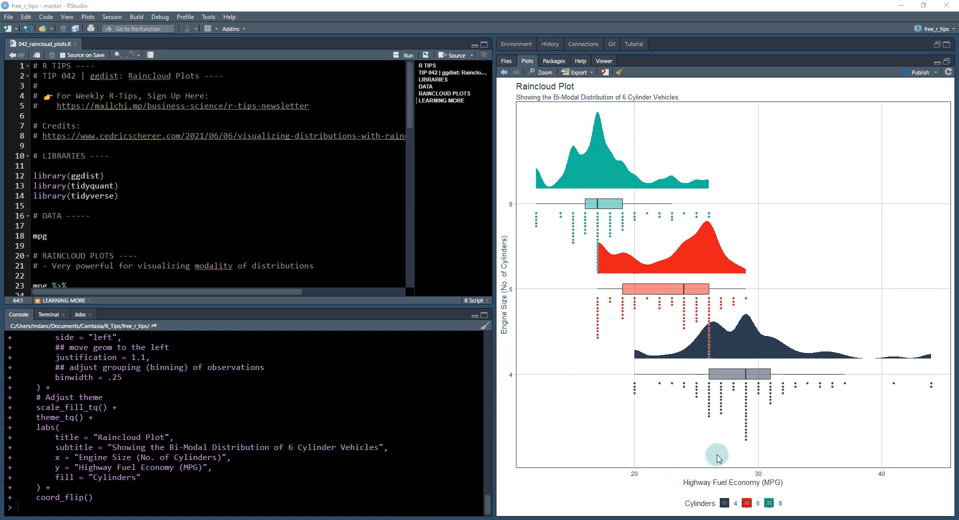
mouse_move(130, 170)
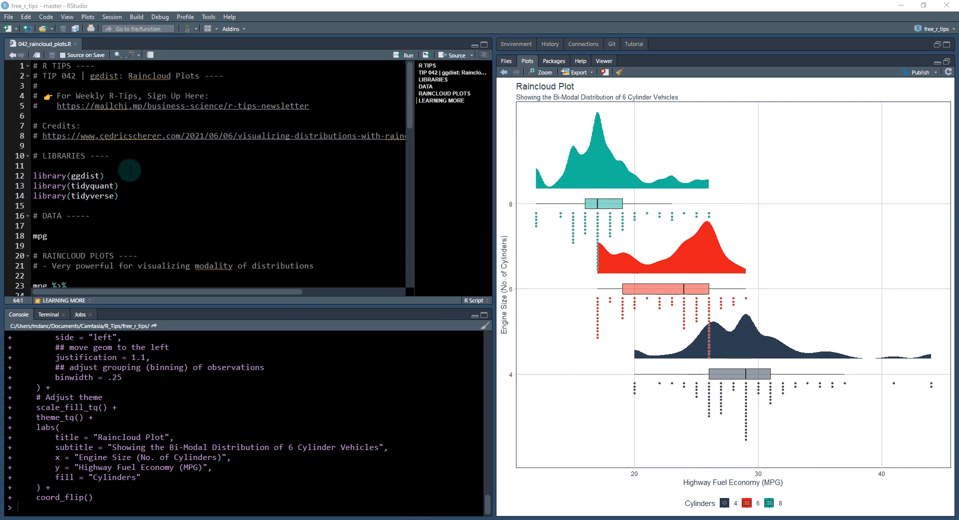
mouse_move(104, 96)
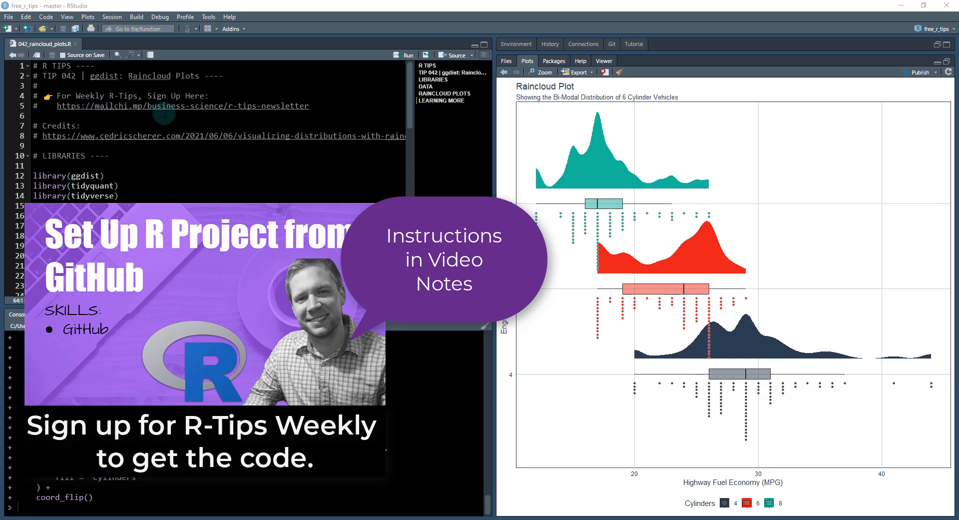
mouse_move(611, 44)
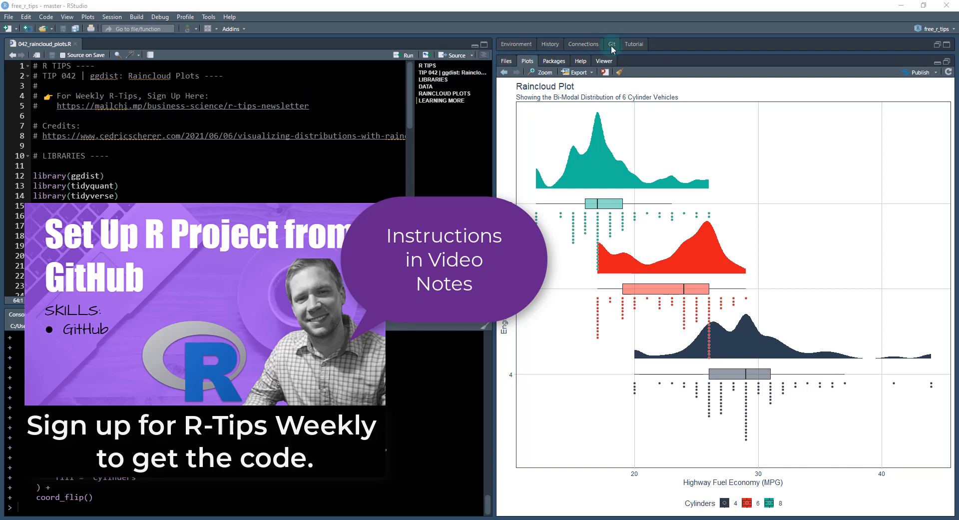
left_click(612, 43)
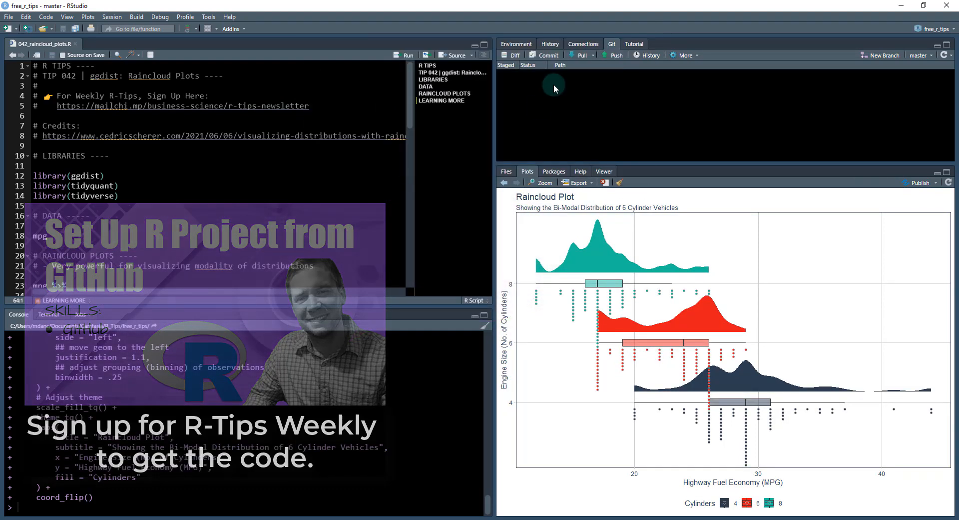
left_click(506, 171)
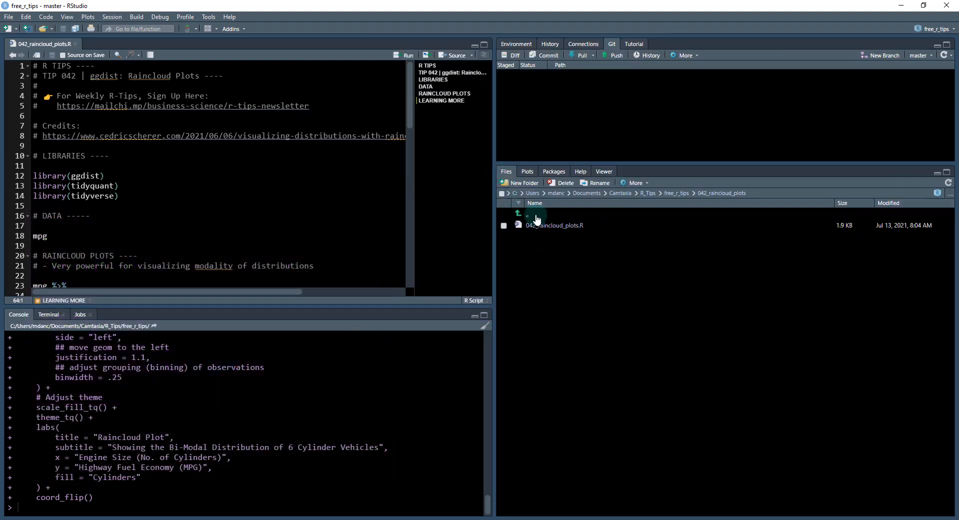
left_click(517, 214)
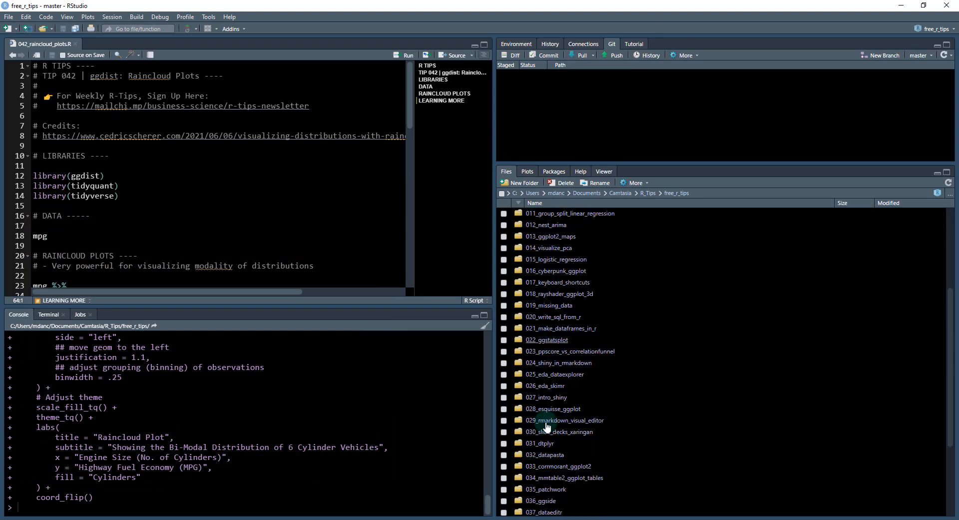
scroll("down", 3)
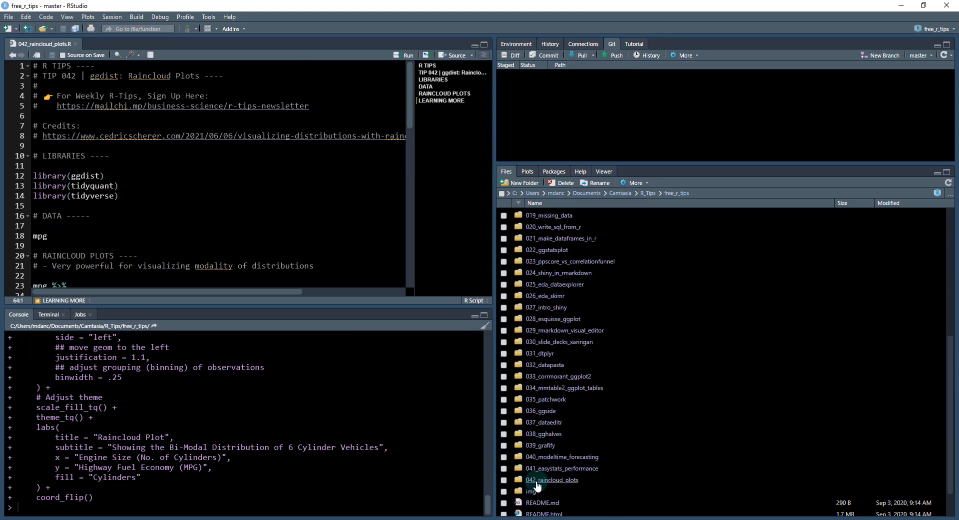
double_click(552, 480)
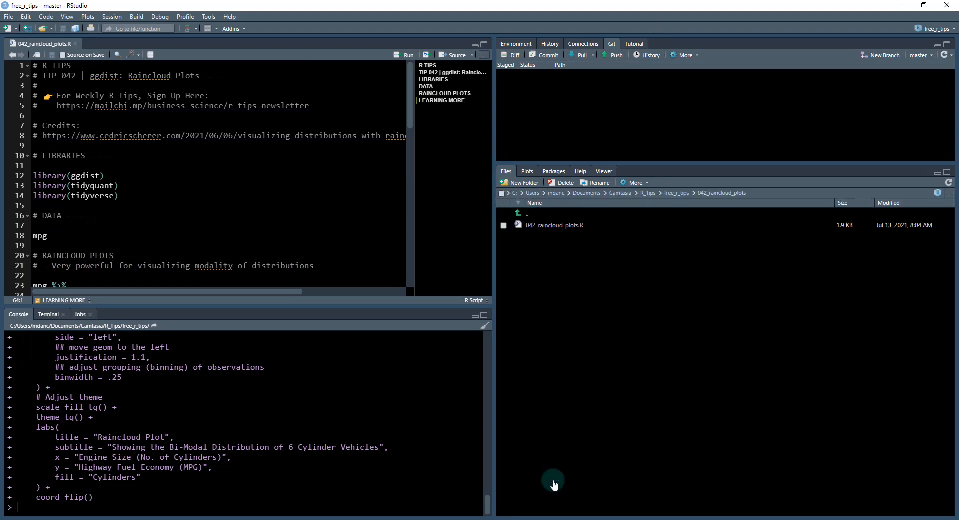
mouse_move(553, 225)
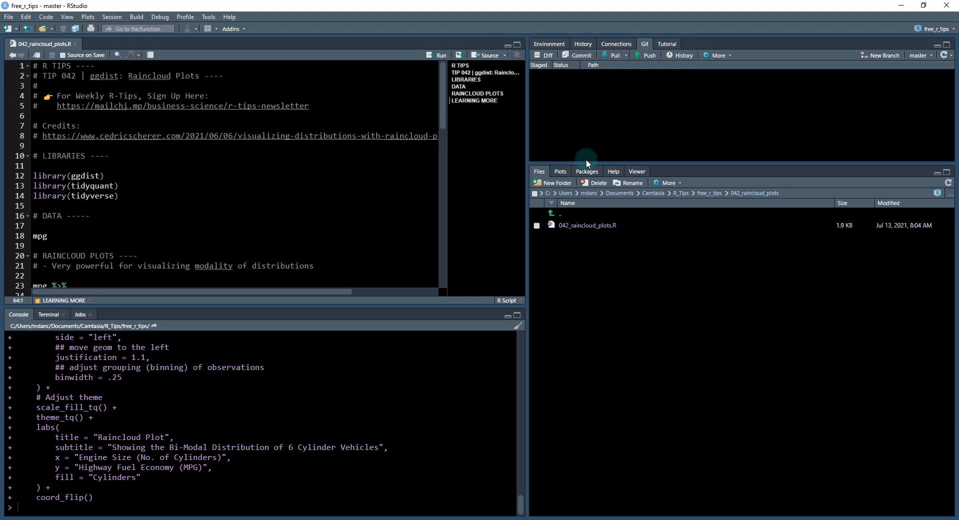
left_click(440, 55)
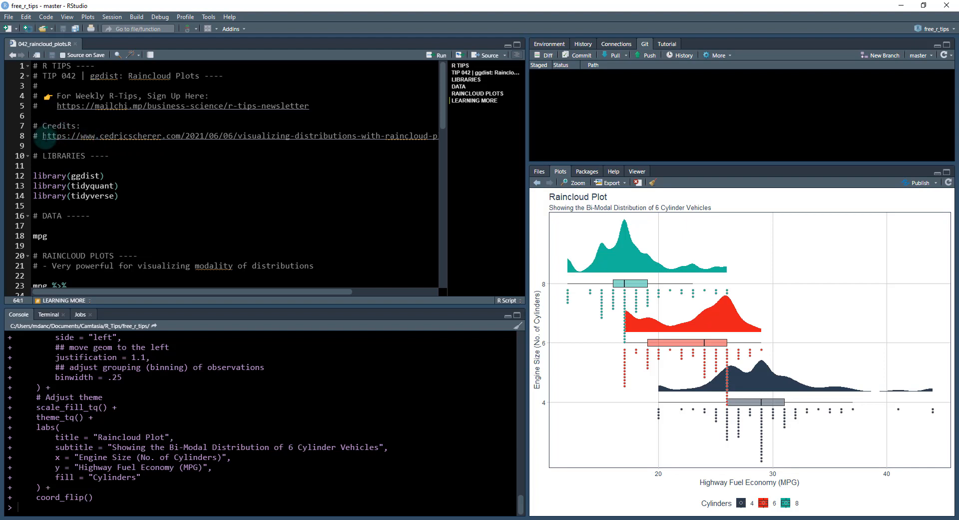
mouse_move(507, 342)
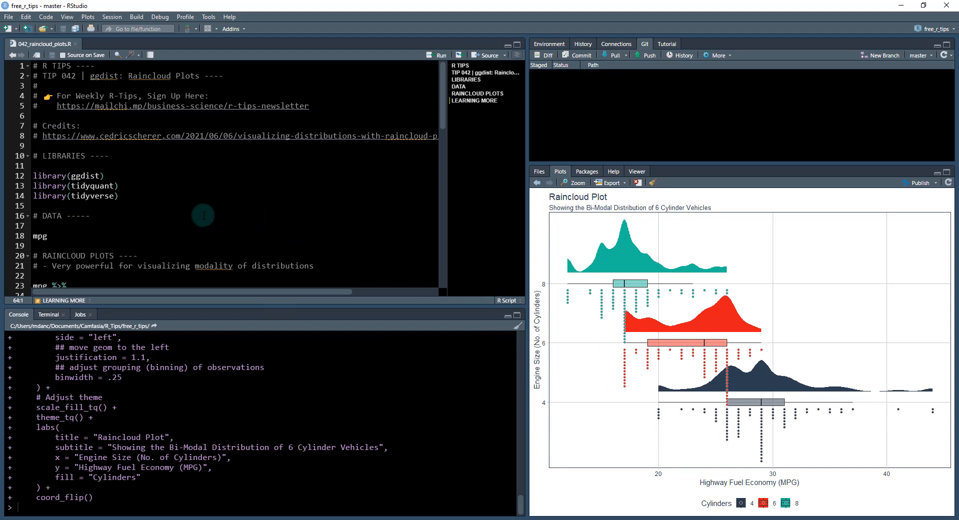
Run the ggdist, tidyquant and tidyverse library lines, then the mpg line to preview the data.
left_click(104, 176)
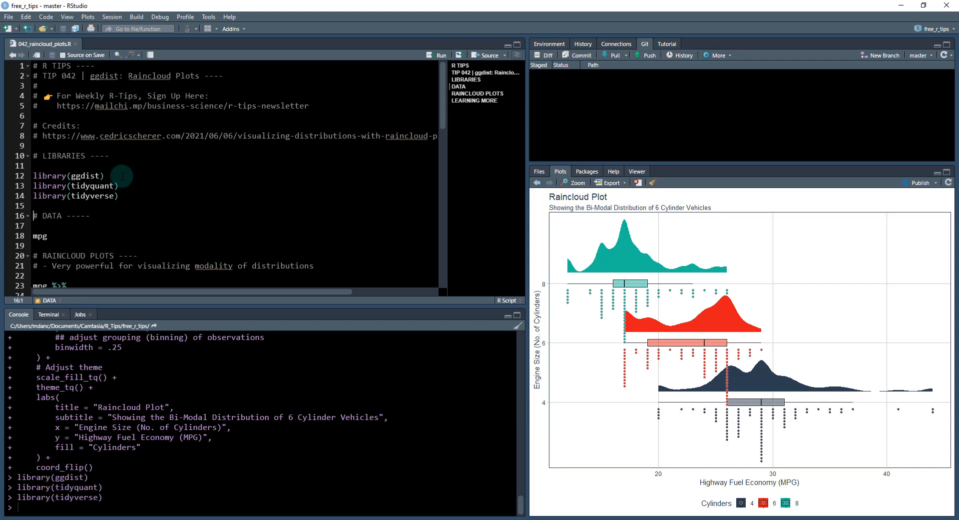
scroll("down", 3)
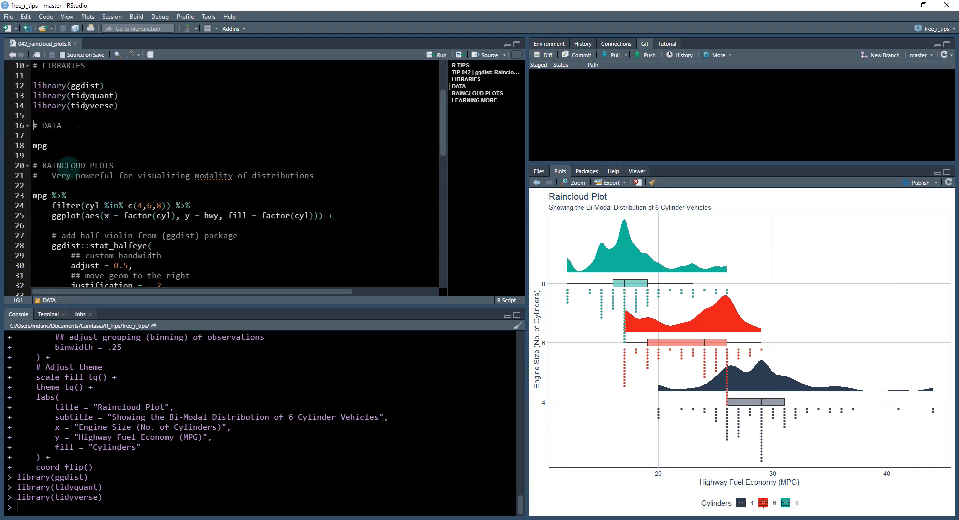
left_click(47, 146)
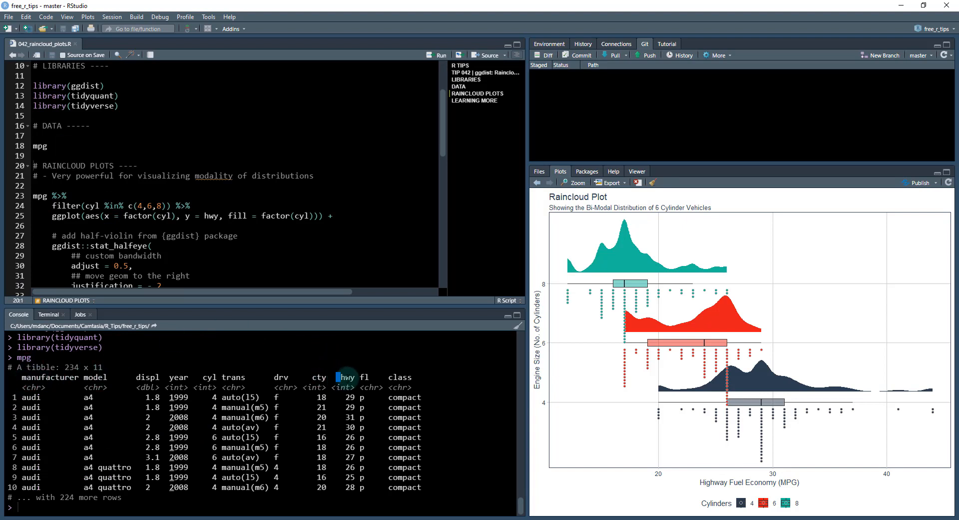
mouse_move(317, 376)
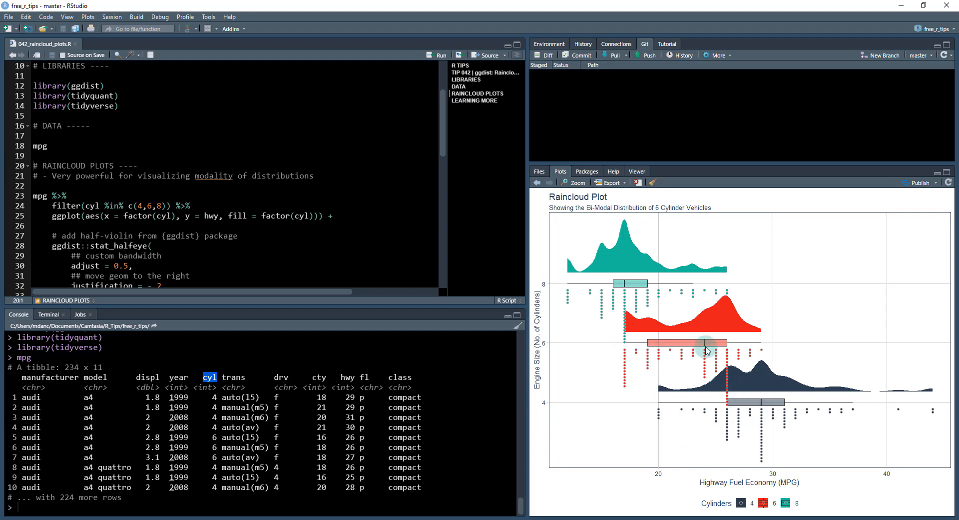
mouse_move(661, 258)
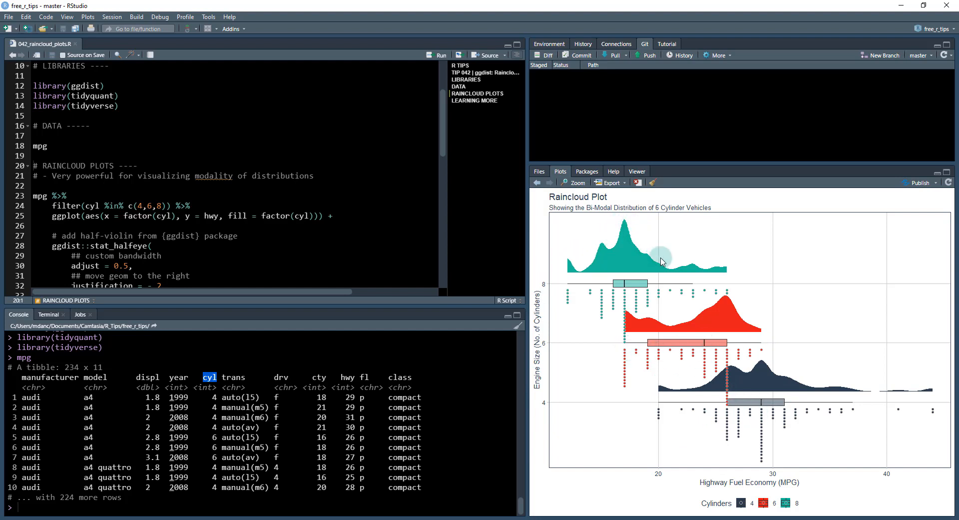
mouse_move(717, 319)
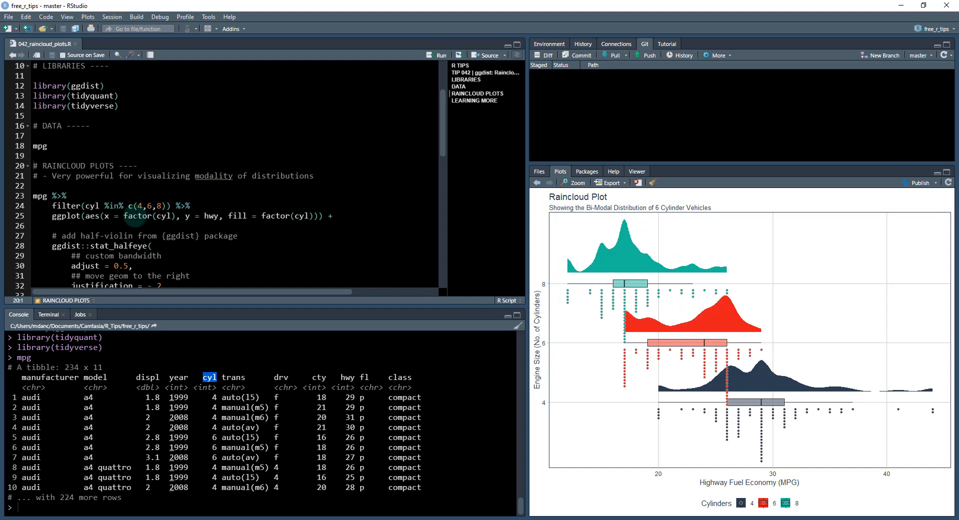
scroll("down", 3)
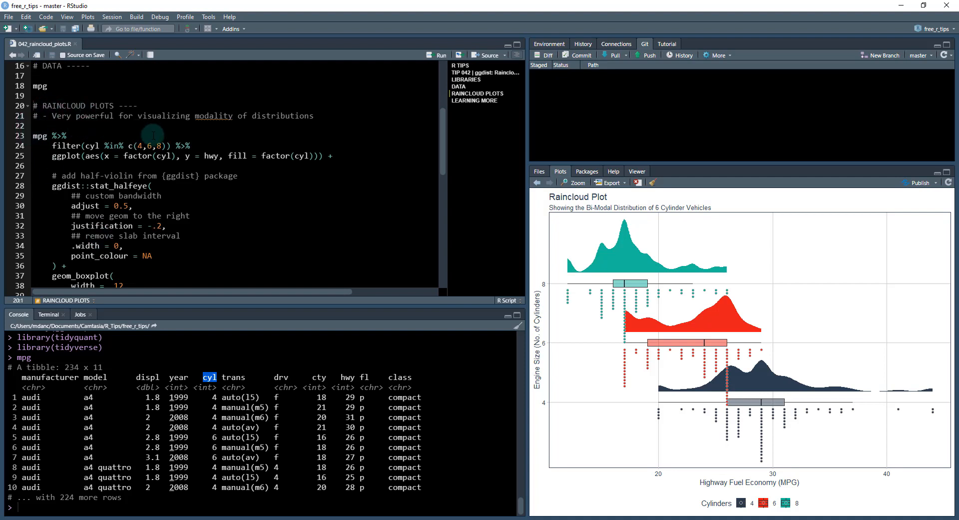
mouse_move(191, 156)
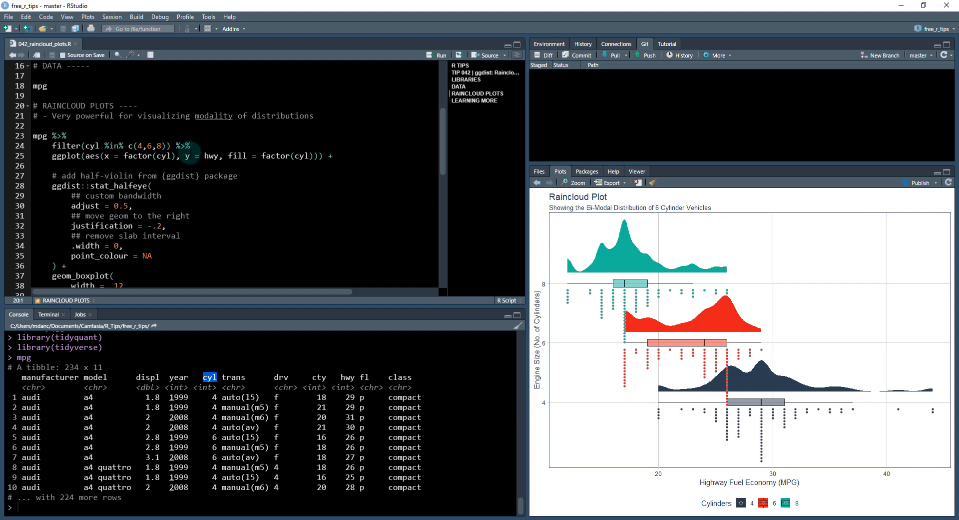
mouse_move(701, 323)
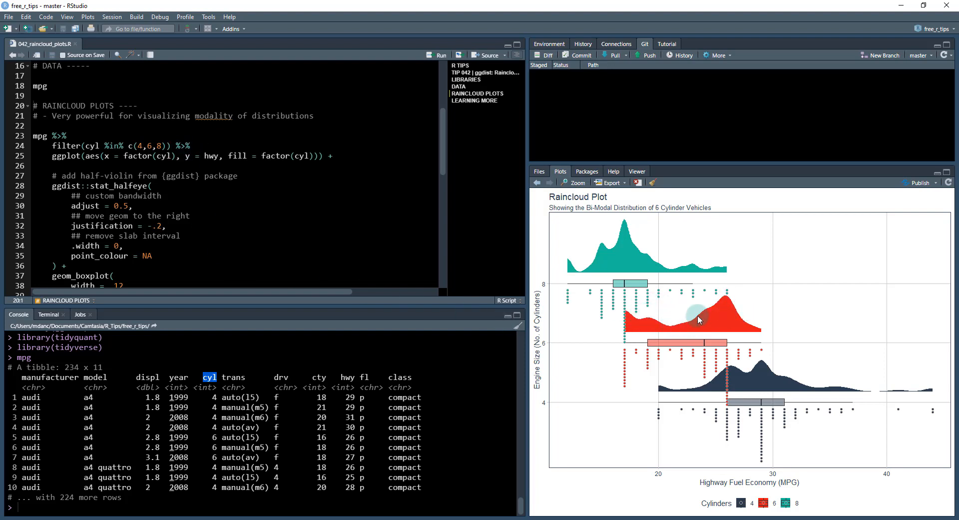
mouse_move(720, 308)
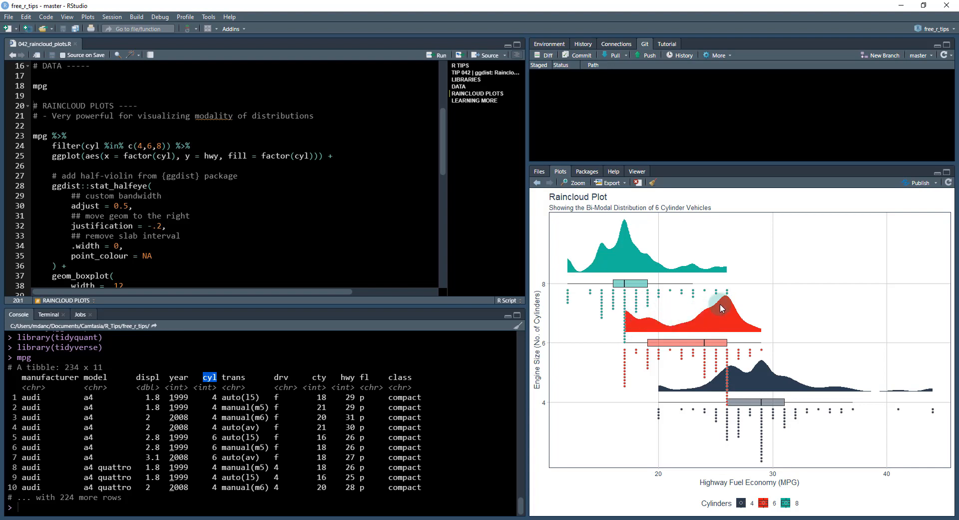
mouse_move(718, 348)
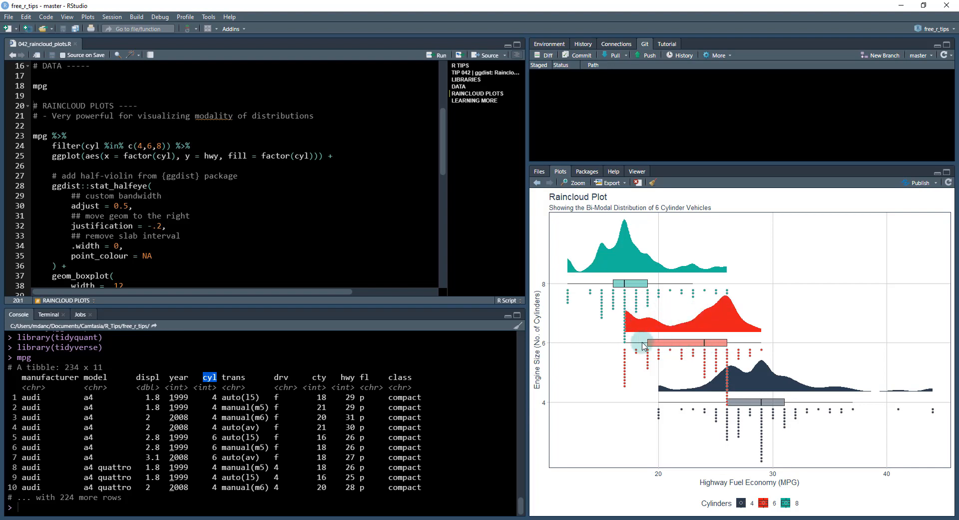
mouse_move(629, 389)
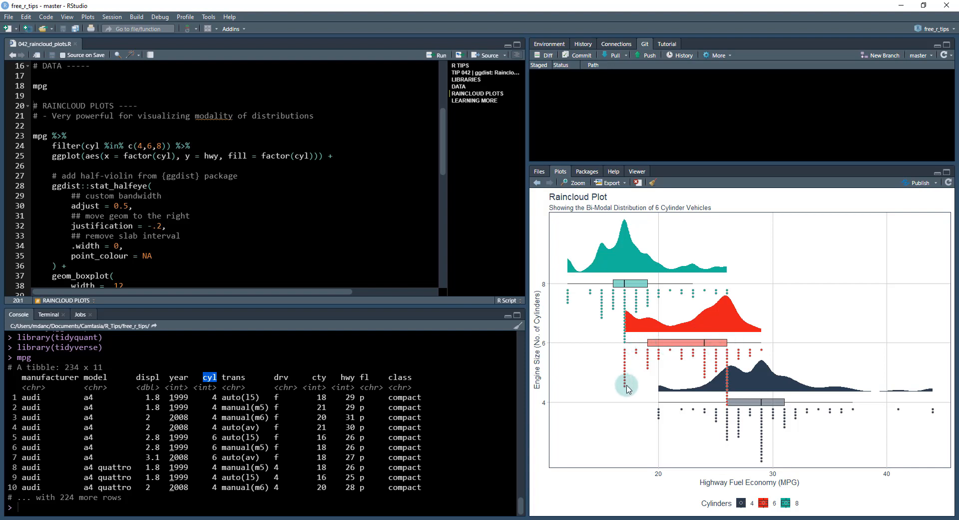
mouse_move(720, 309)
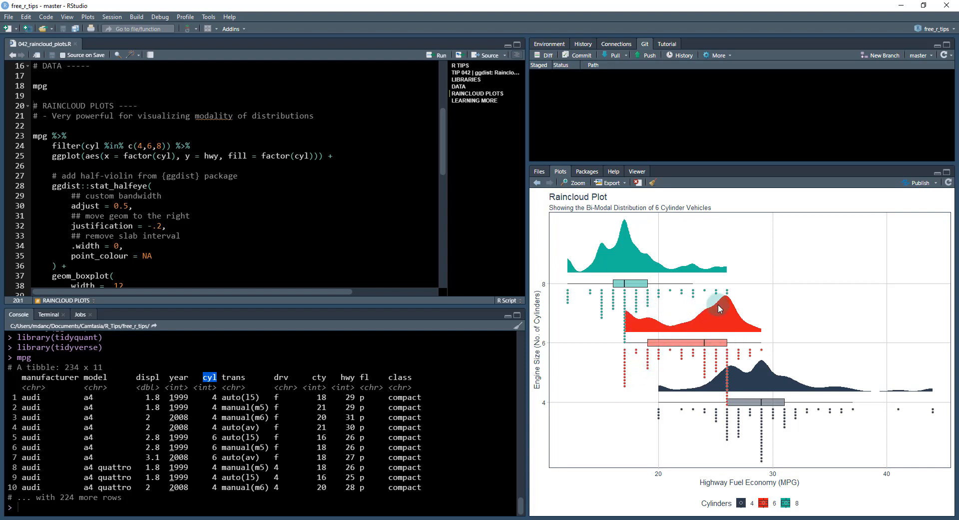
mouse_move(697, 324)
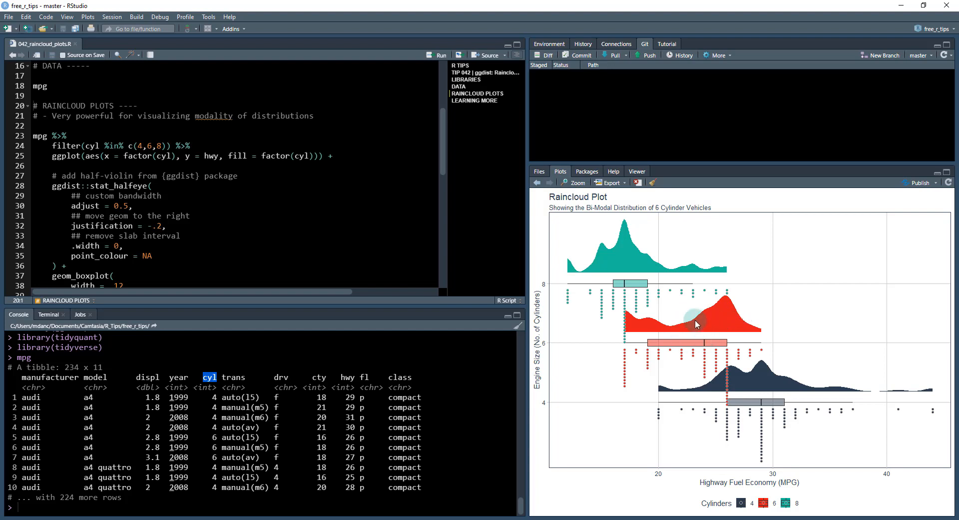
mouse_move(674, 330)
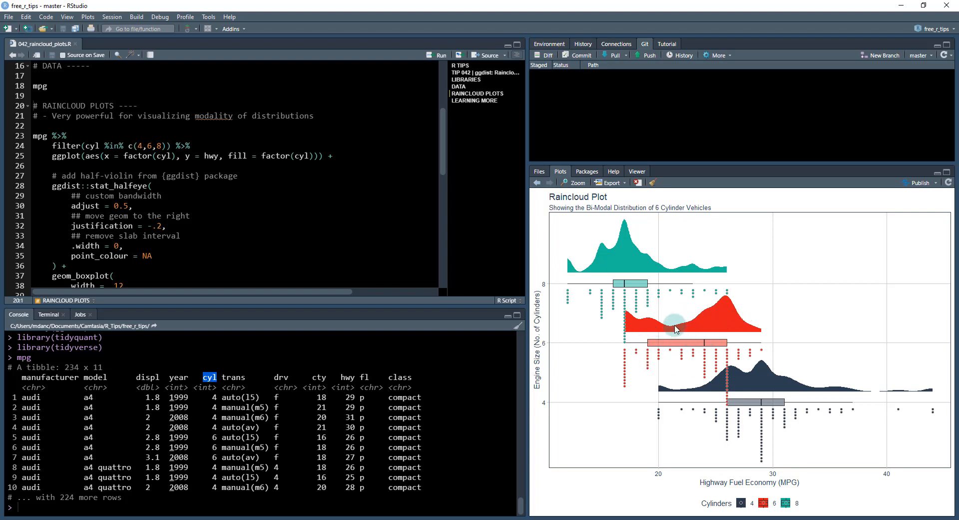
mouse_move(623, 314)
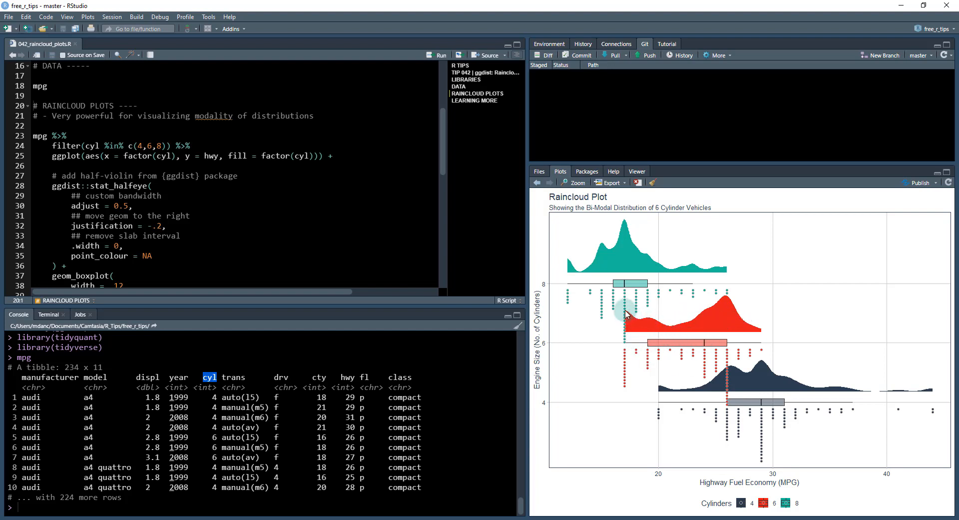
mouse_move(683, 330)
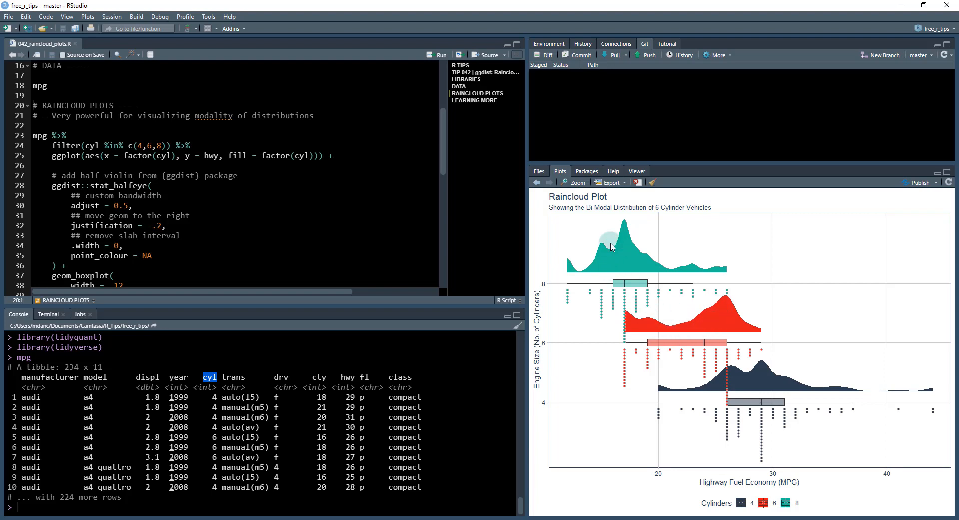
mouse_move(32, 139)
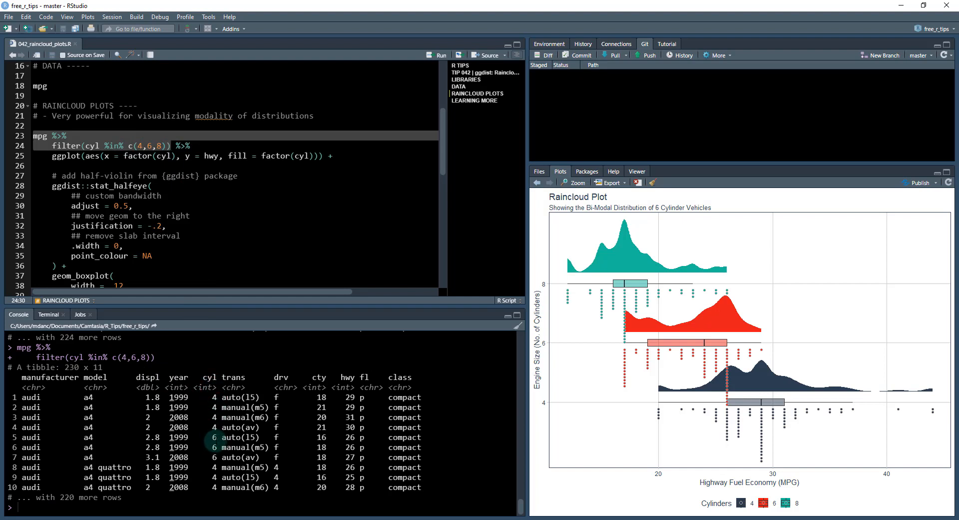
mouse_move(544, 345)
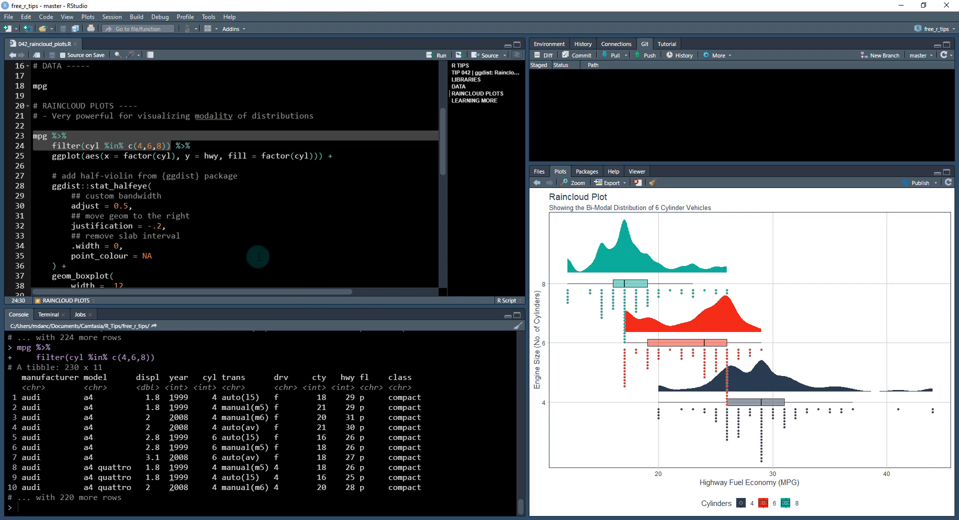
mouse_move(326, 157)
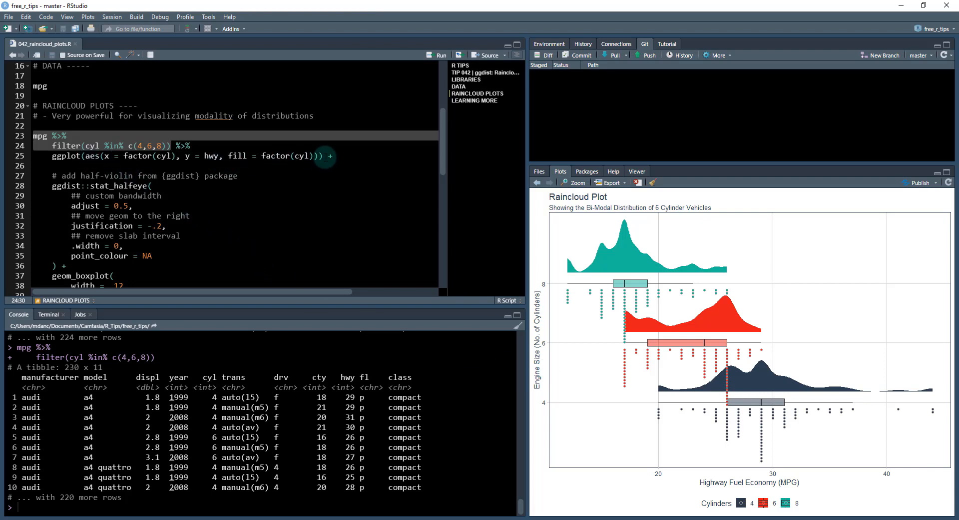
left_click(439, 55)
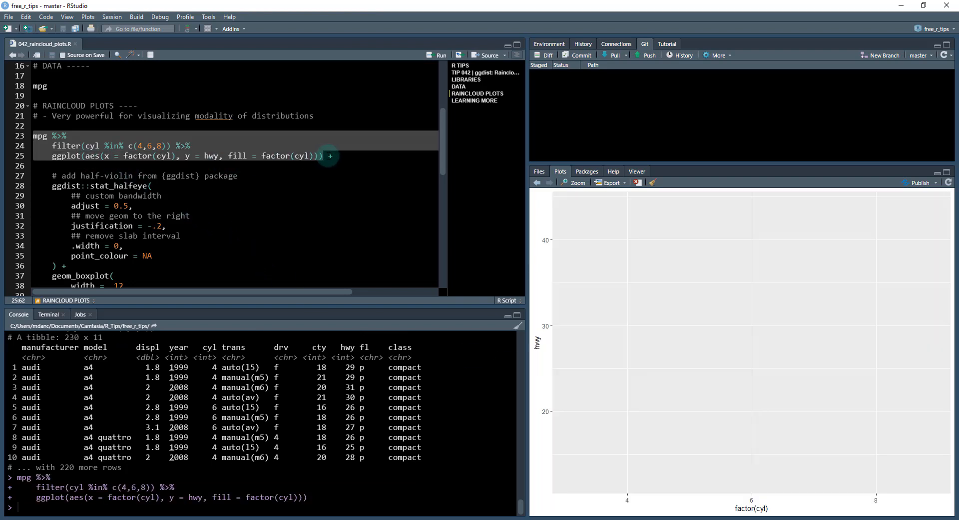
mouse_move(105, 156)
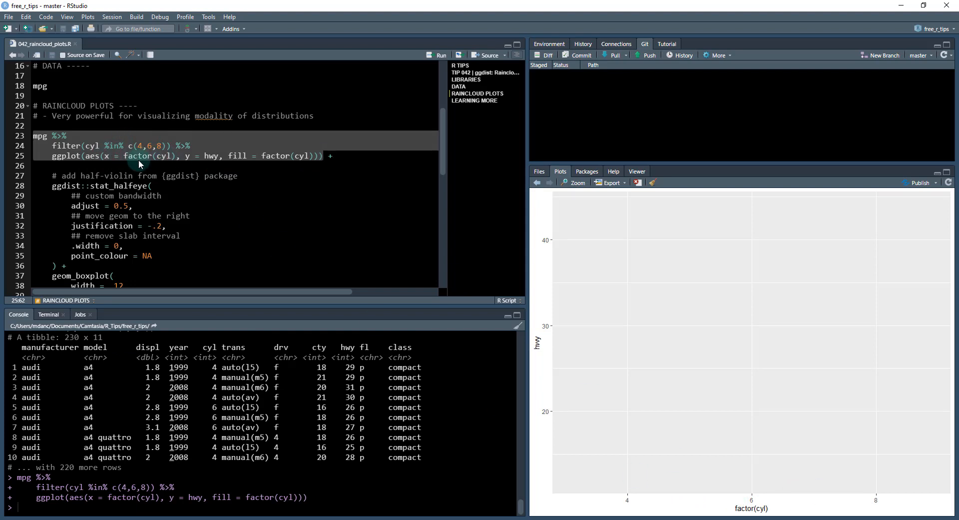
double_click(209, 346)
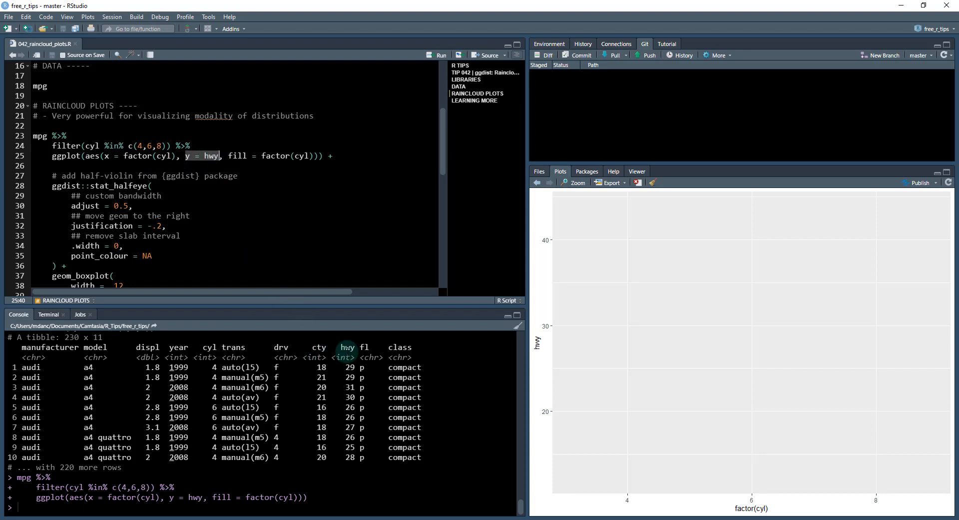
mouse_move(315, 162)
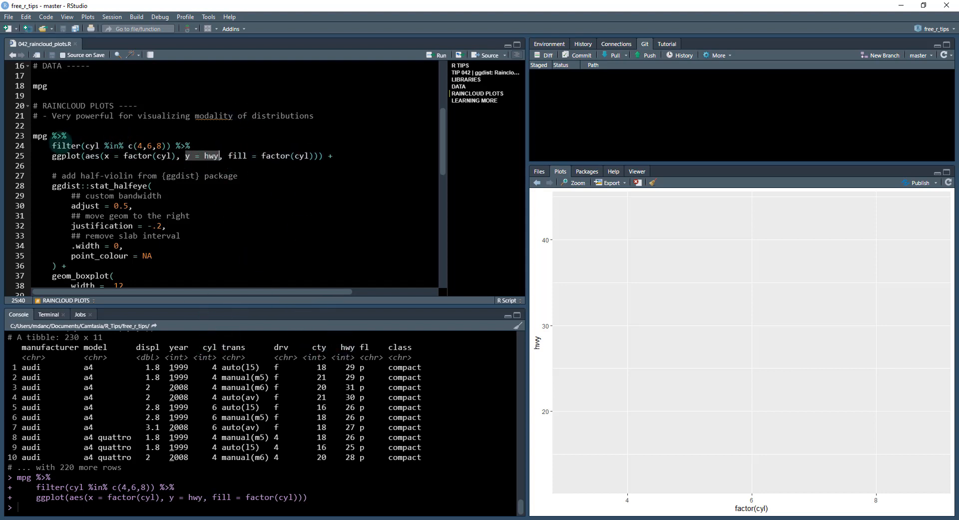
Run the mpg pipeline through stat_halfeye to draw half-violins of hwy for 4, 6 and 8 cylinders.
left_click(53, 226)
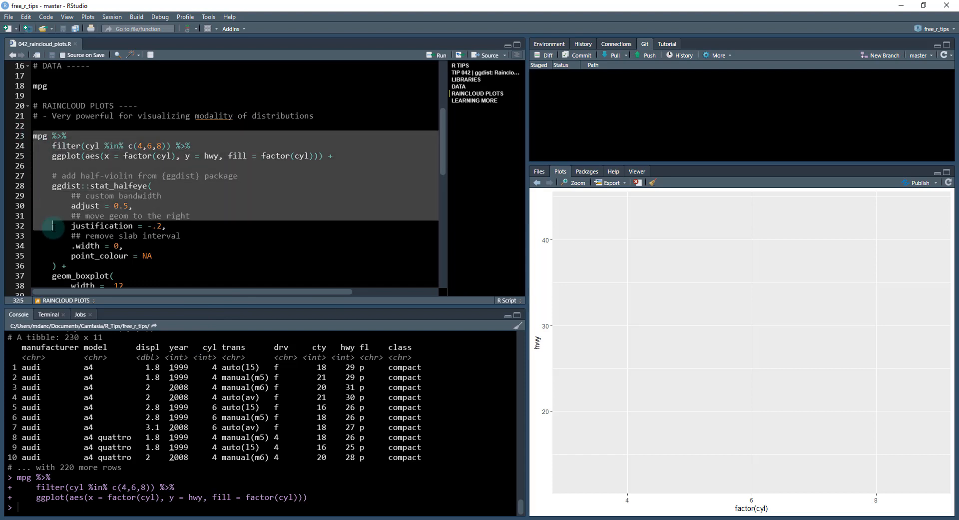
left_click(77, 192)
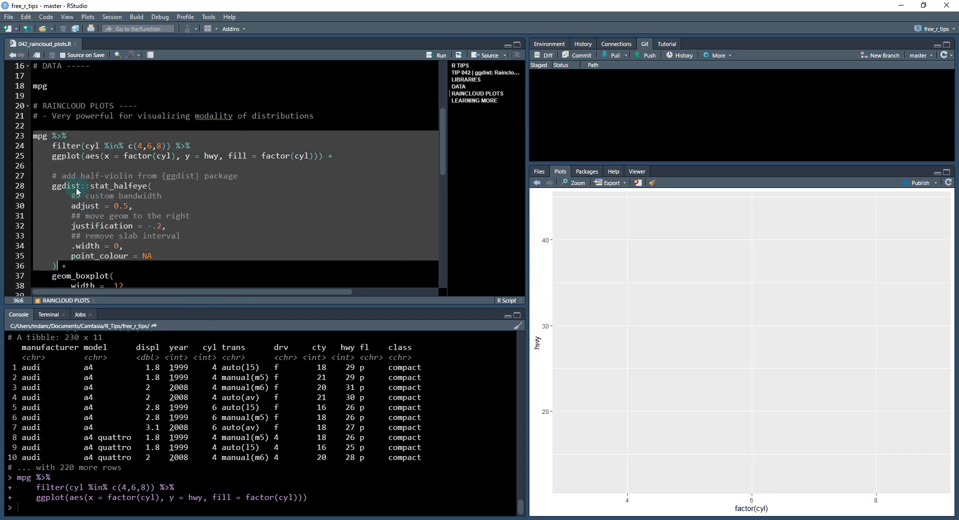
mouse_move(113, 214)
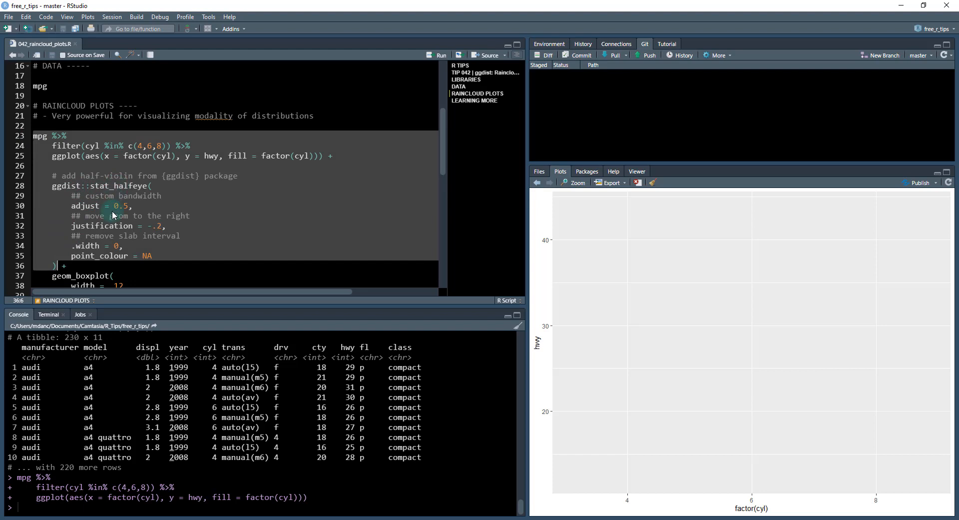
left_click(437, 55)
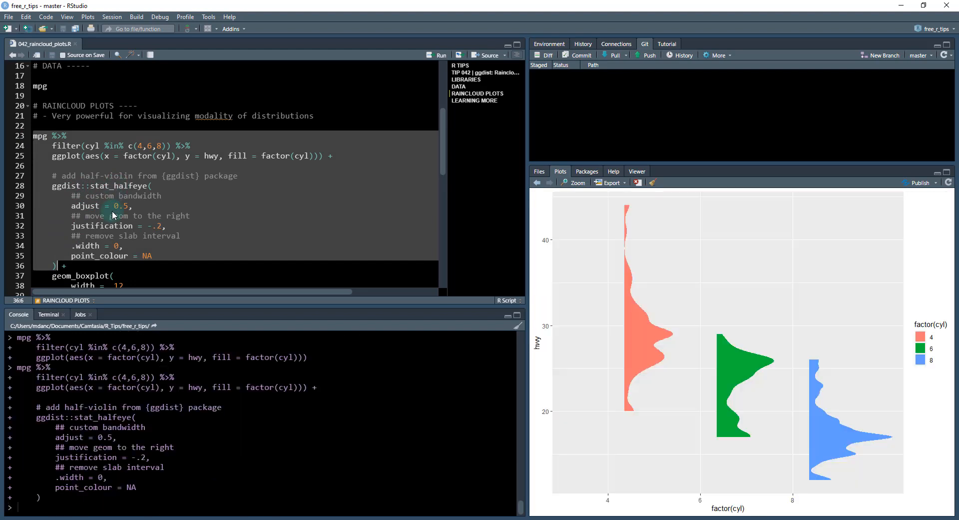
mouse_move(626, 395)
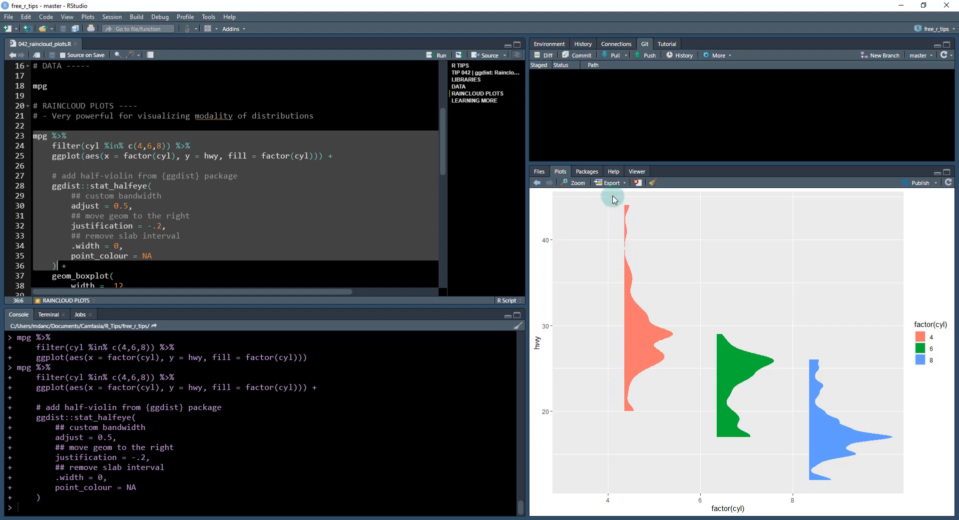
mouse_move(120, 203)
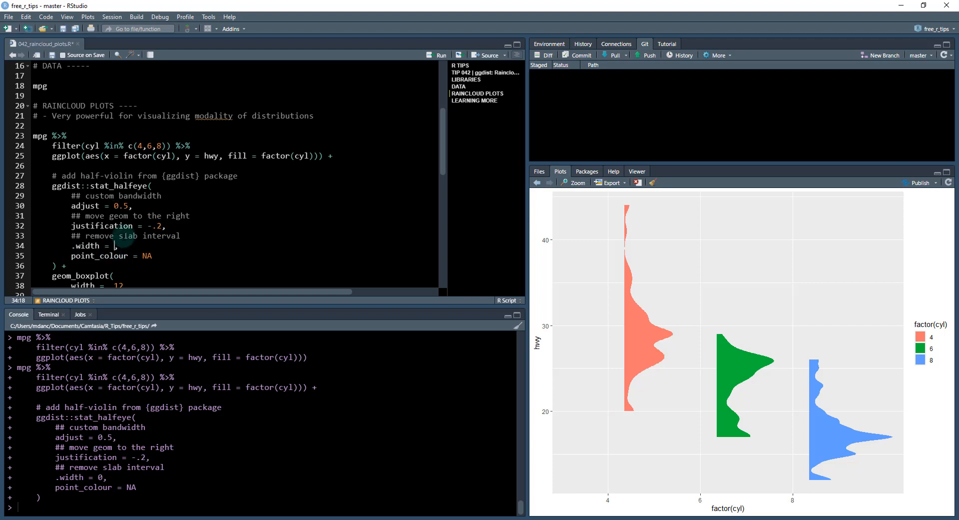
Try stat_halfeye .width values of 5 (error), 1 (full-length lines), then enter 0.5.
type("5")
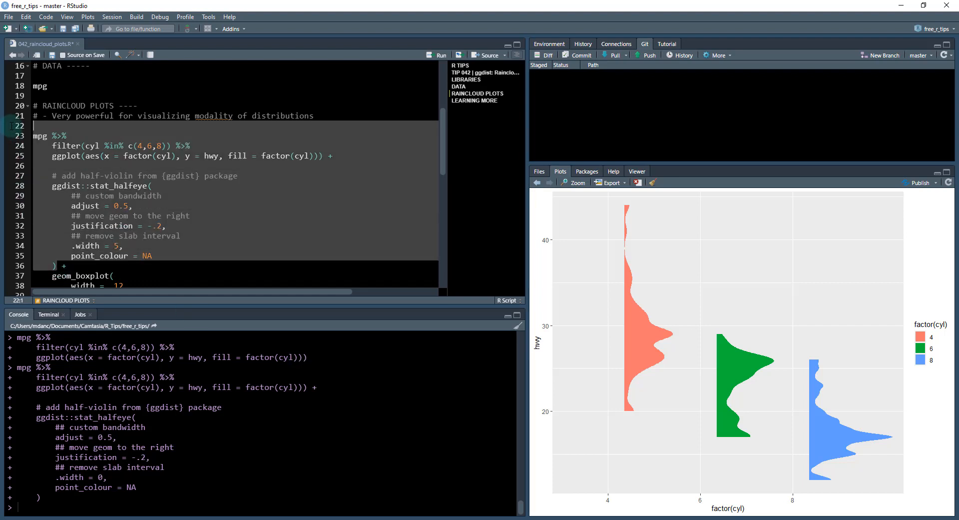
left_click(440, 55)
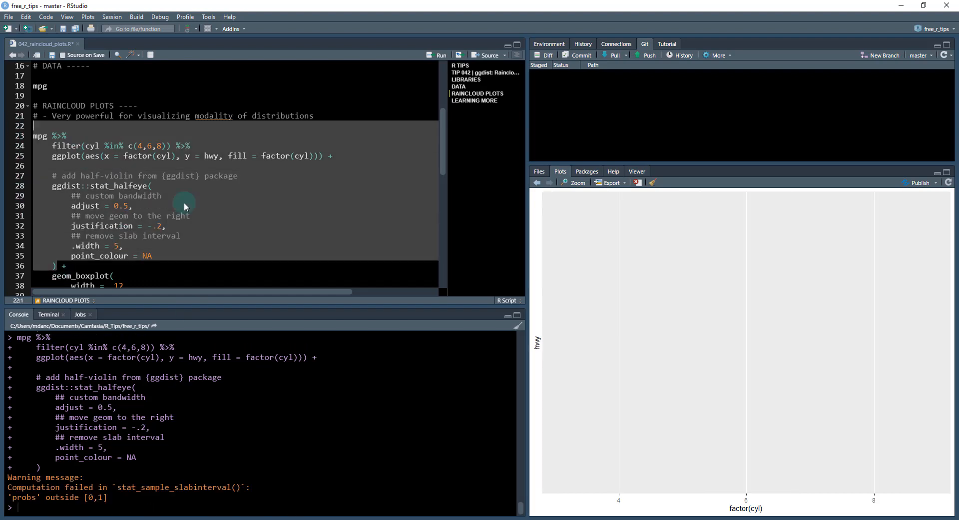
left_click(107, 246)
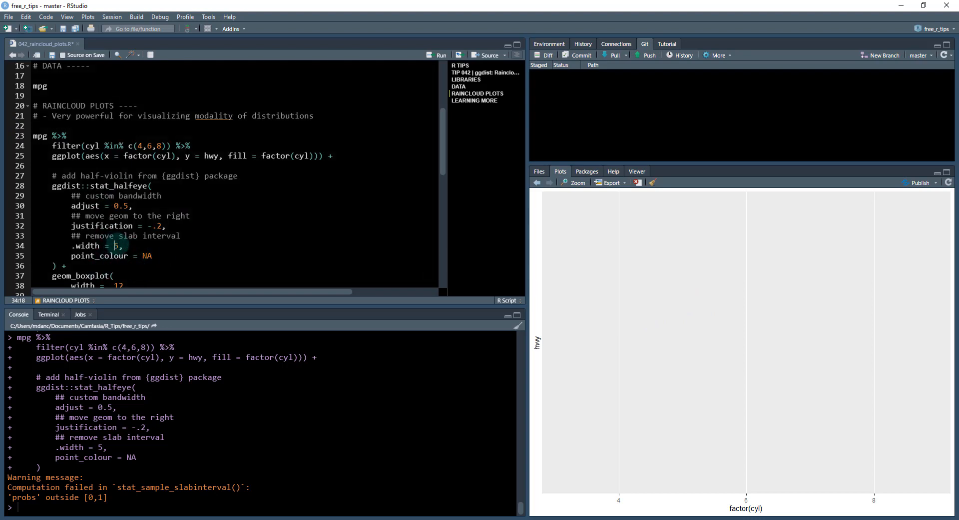
type("1")
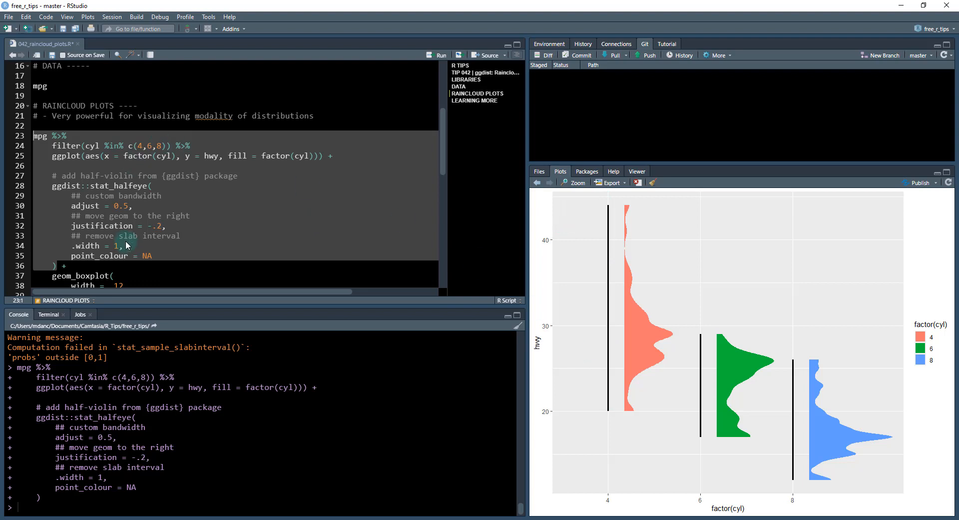
left_click(108, 246)
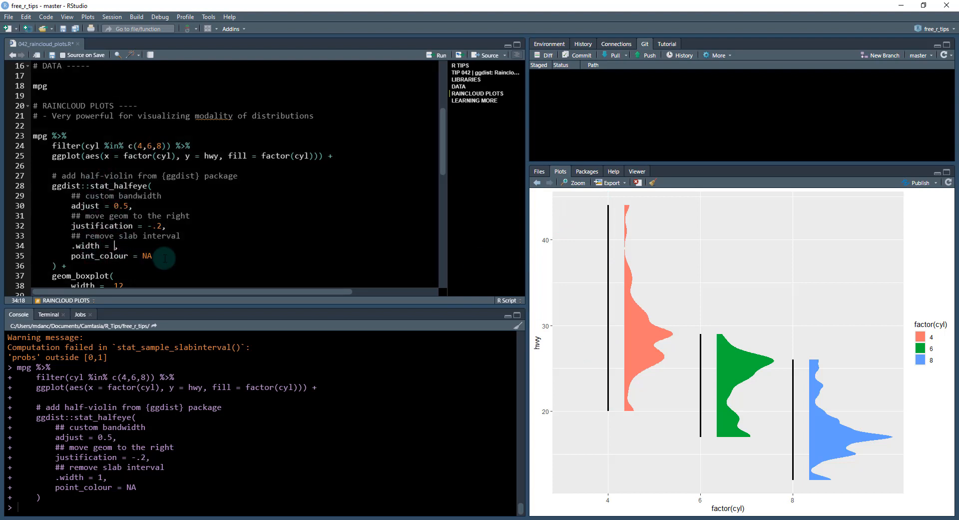
type("0.5")
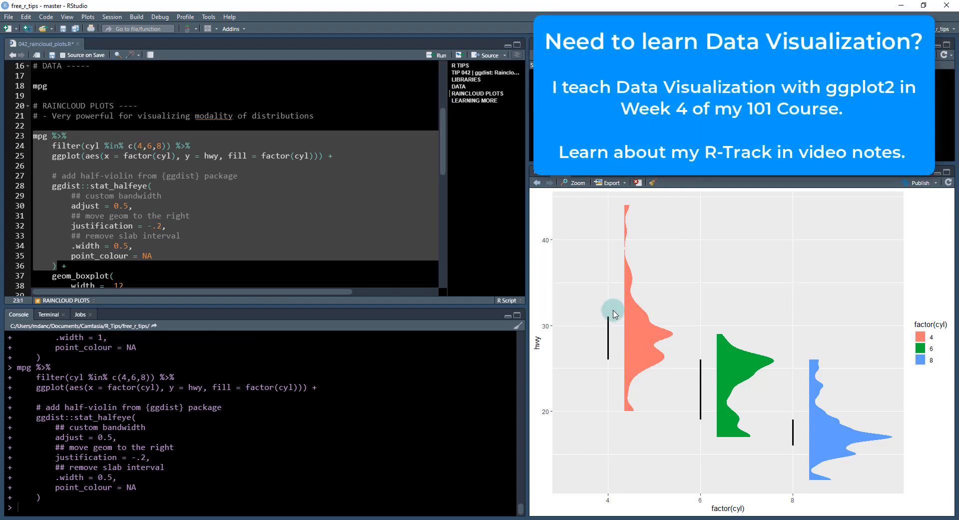
mouse_move(593, 356)
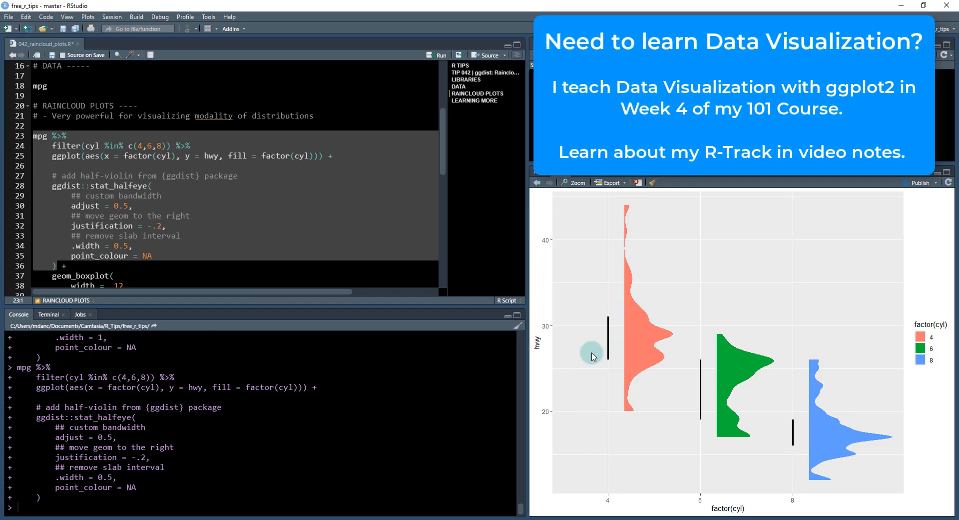
mouse_move(614, 335)
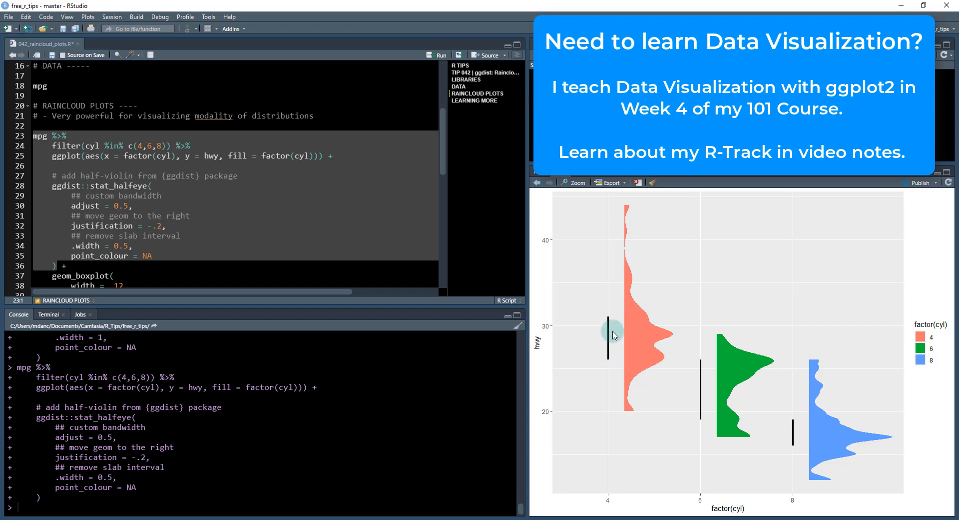
mouse_move(490, 347)
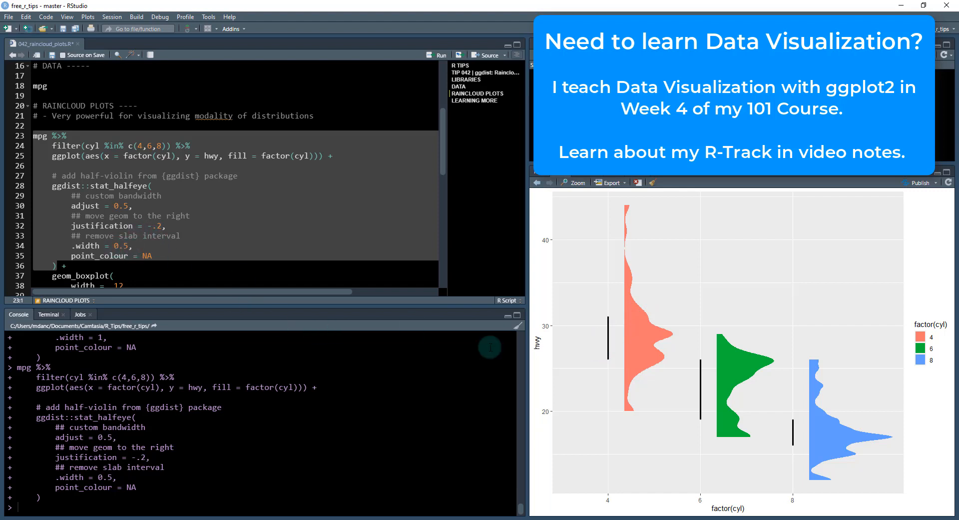
mouse_move(153, 243)
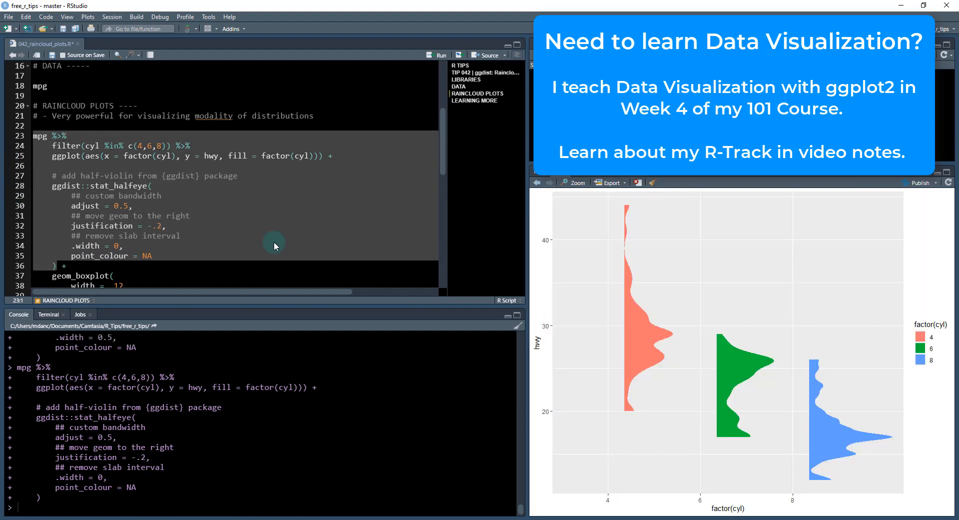
mouse_move(238, 254)
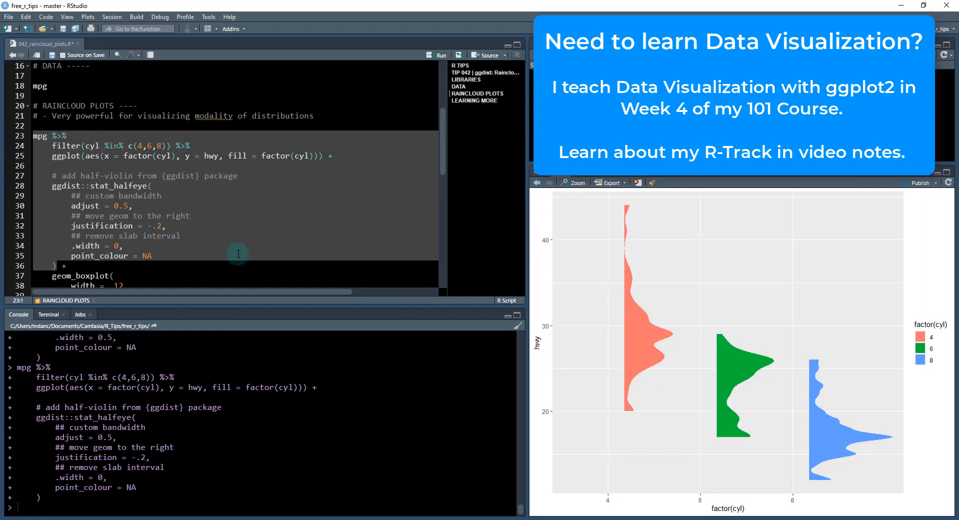
Scroll the script down past the stat_halfeye block after removing the interval lines.
scroll("down", 3)
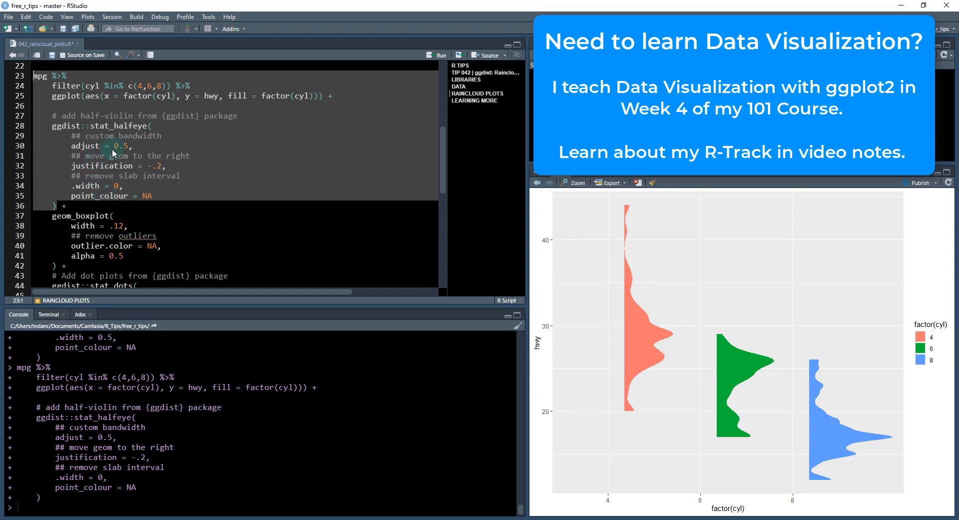
left_click(119, 146)
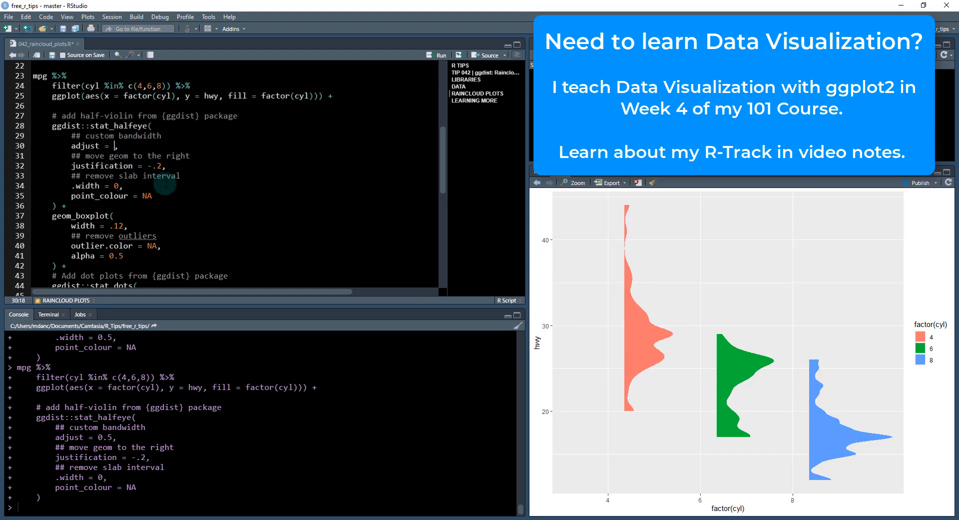
type("1.5")
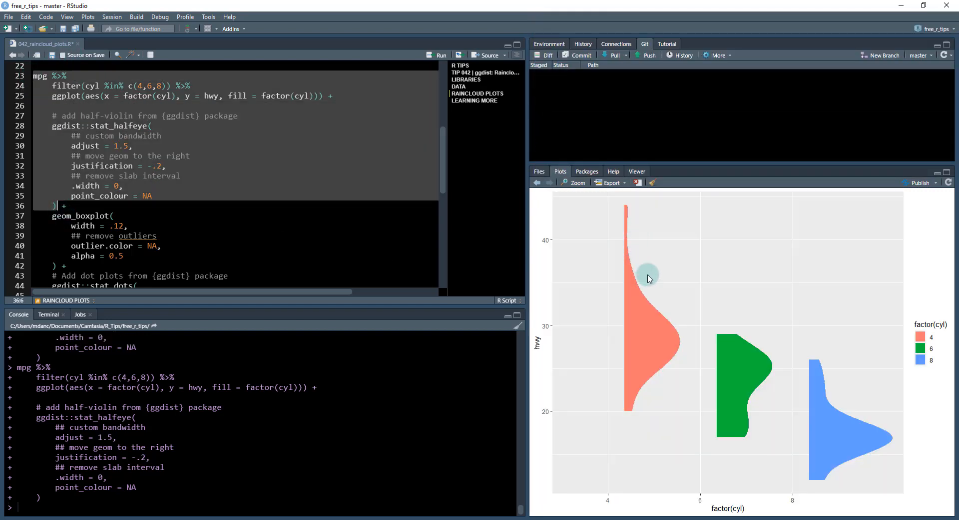
mouse_move(738, 424)
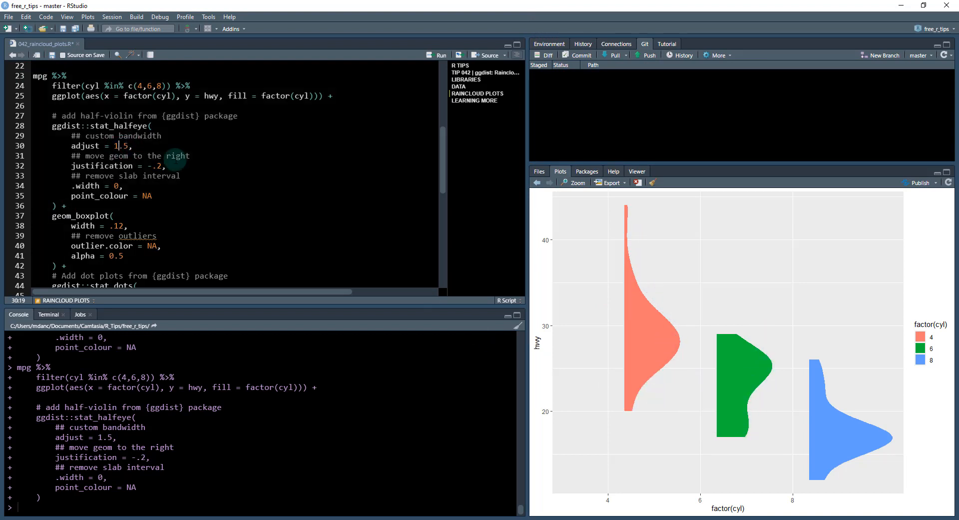
type("0")
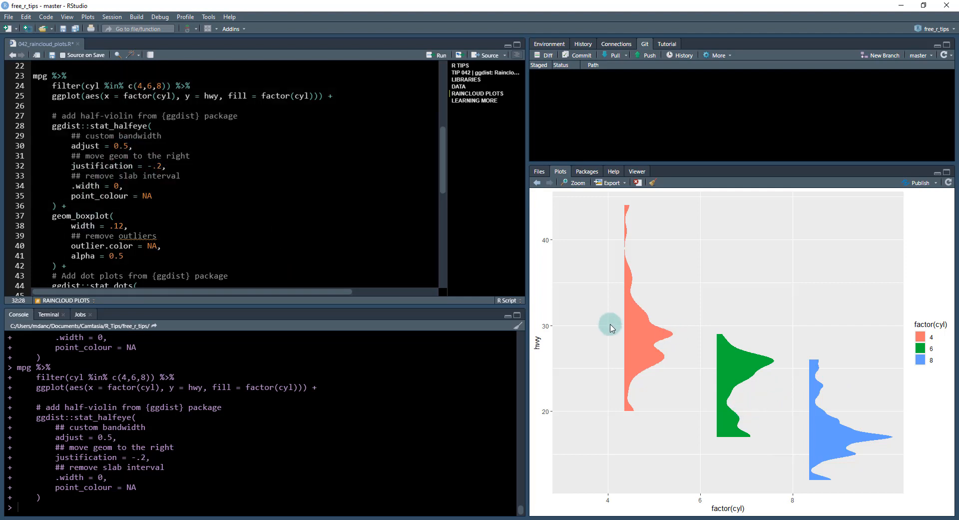
mouse_move(640, 335)
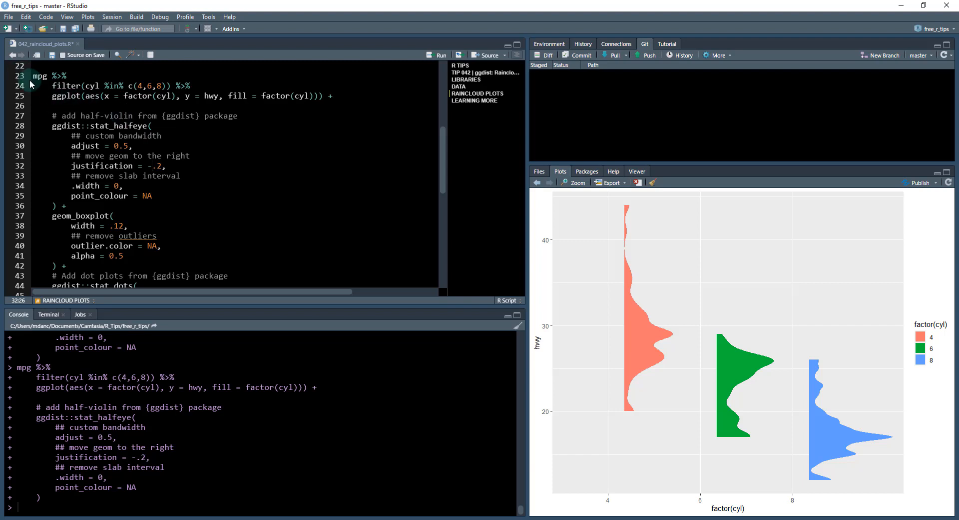
left_click(57, 266)
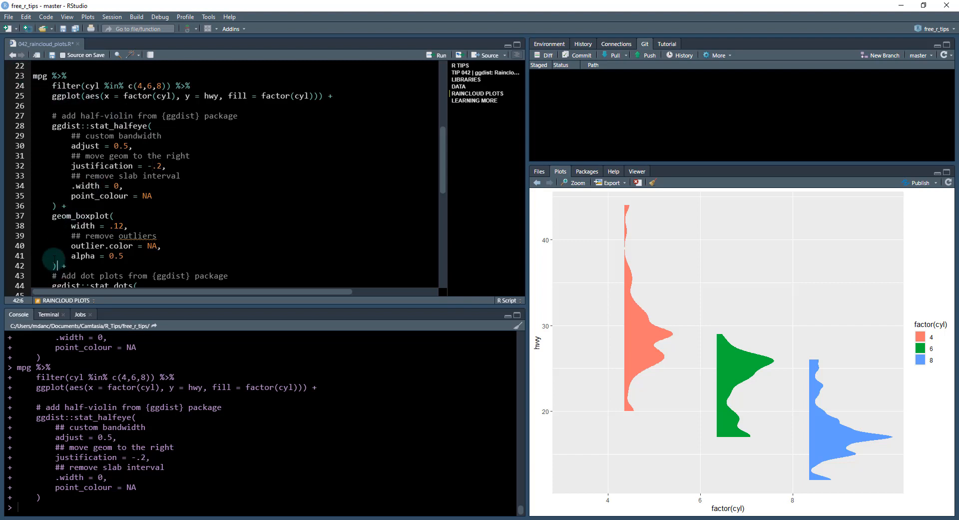
left_click(40, 75)
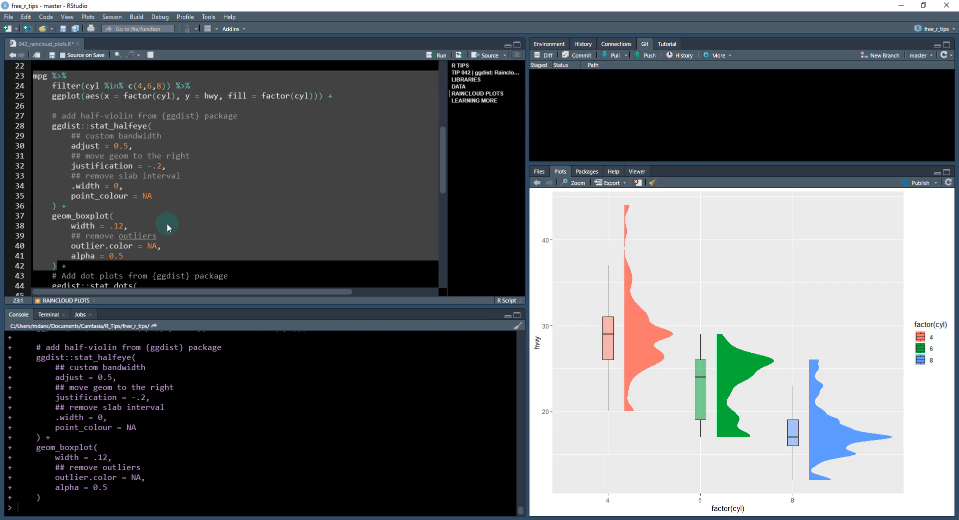
left_click(129, 236)
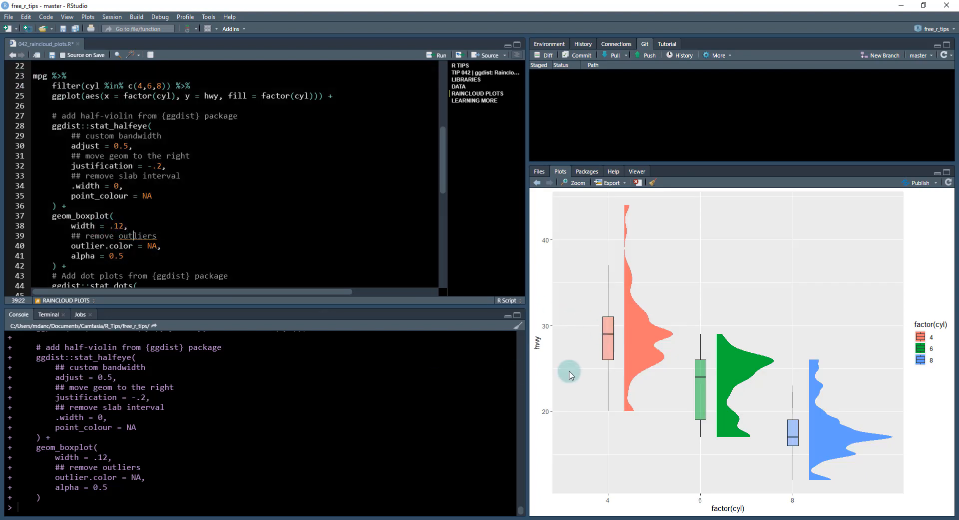
mouse_move(687, 341)
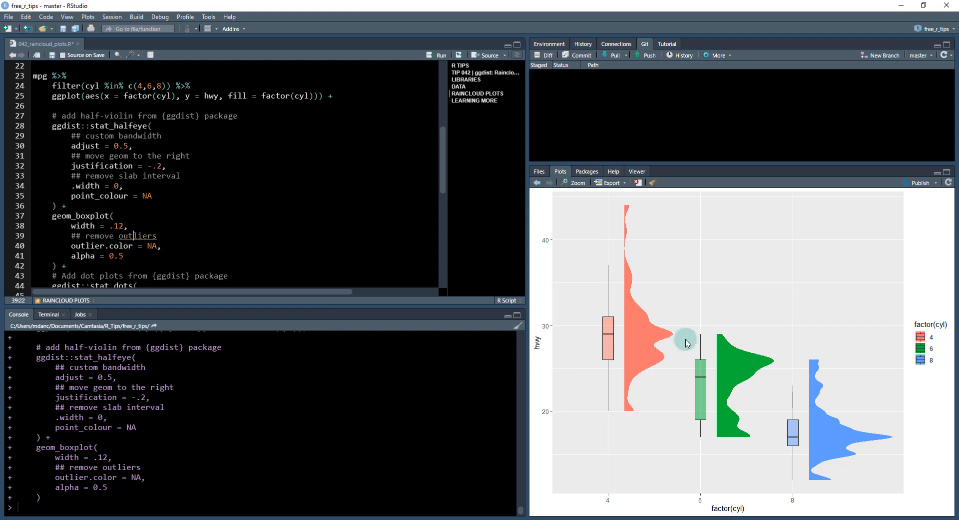
mouse_move(649, 320)
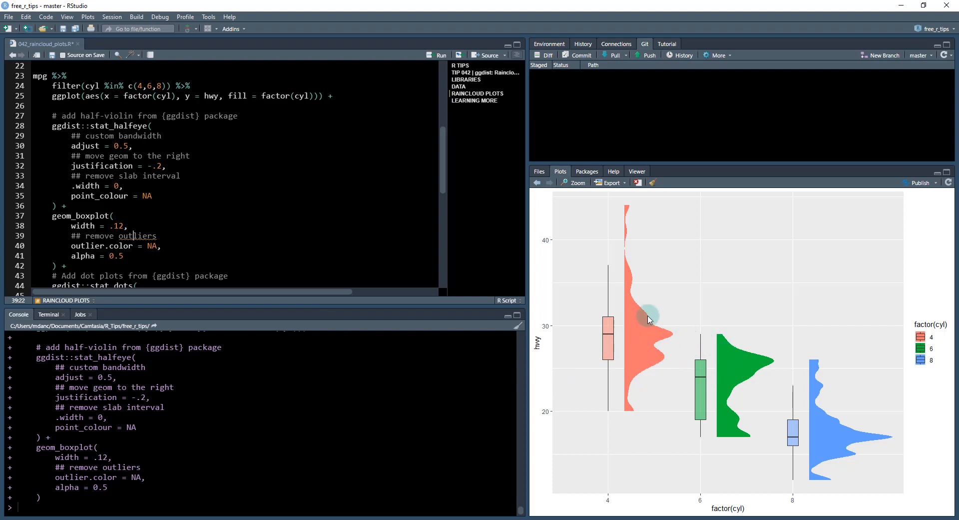
mouse_move(726, 360)
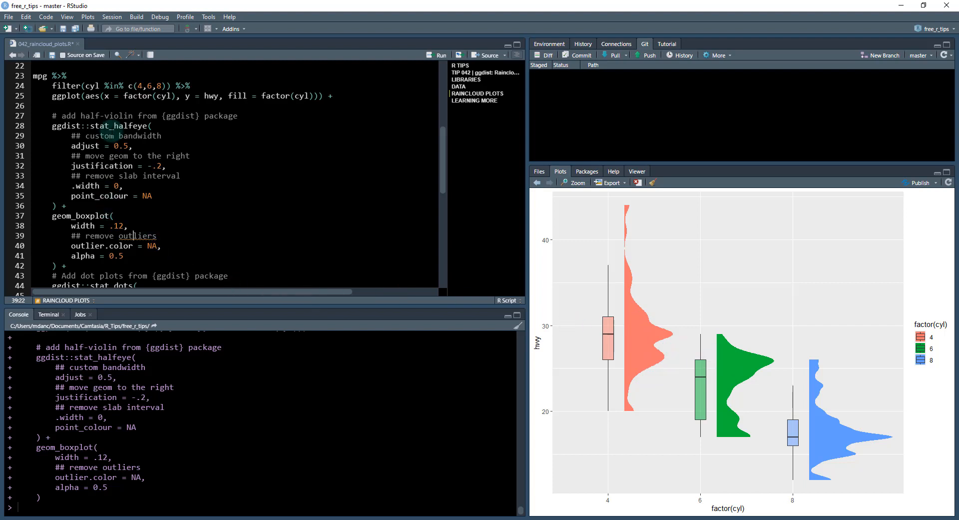
scroll("down", 3)
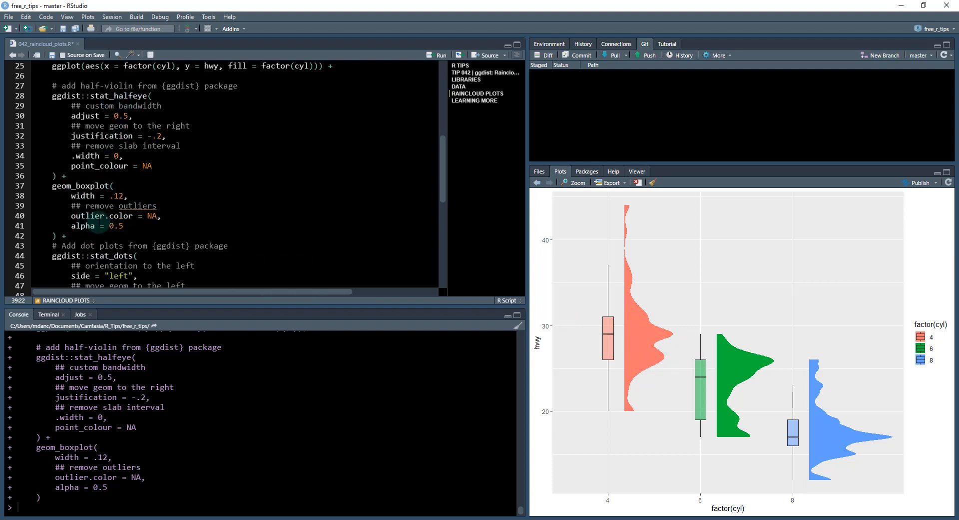
mouse_move(583, 251)
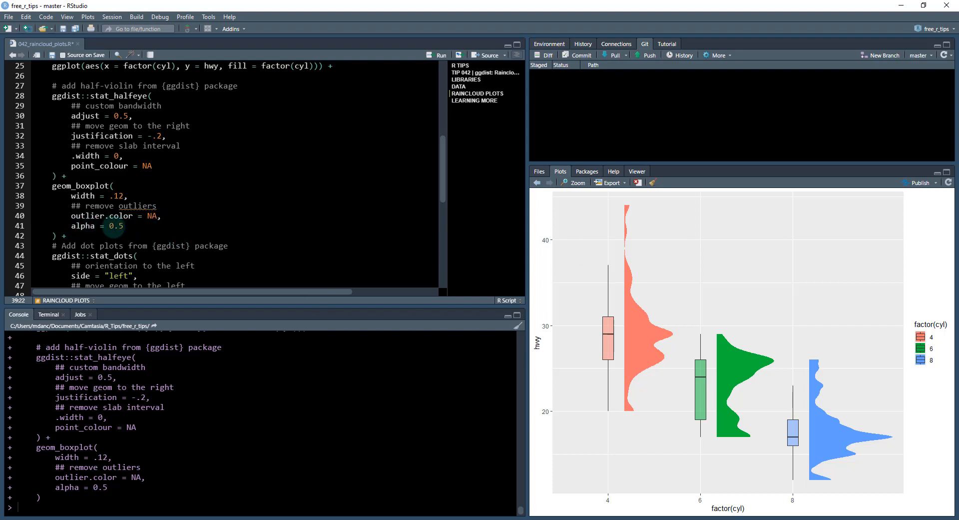
mouse_move(708, 388)
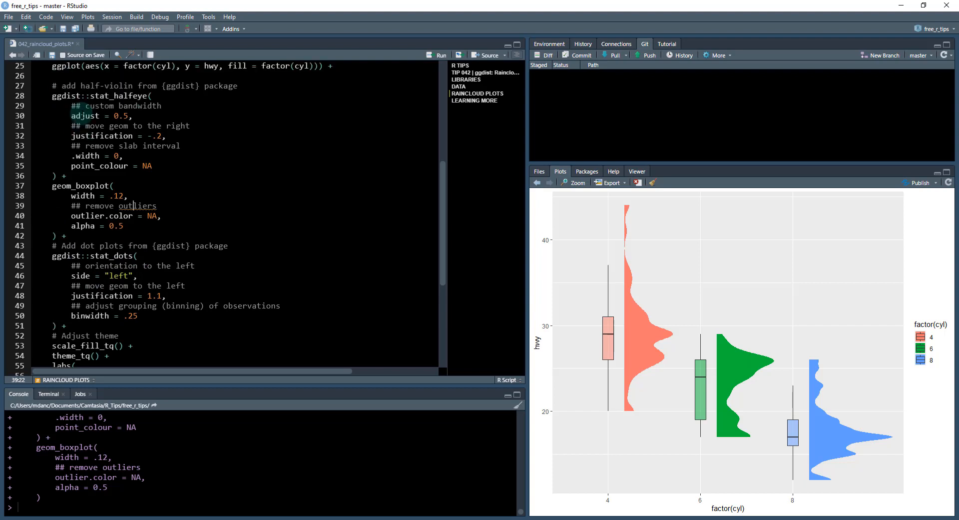
Run lines 23–51 through the stat_dots block so observation dots appear left of each boxplot.
scroll("up", 3)
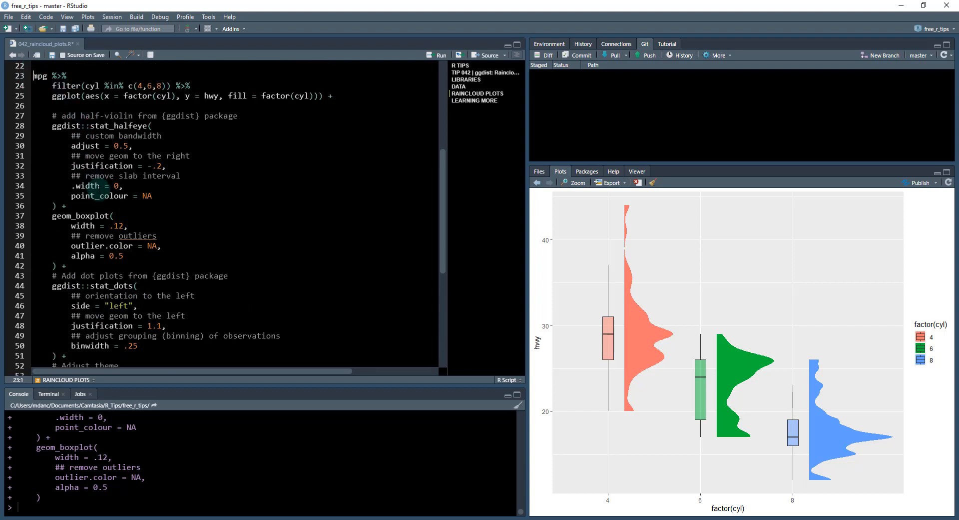
left_click(61, 356)
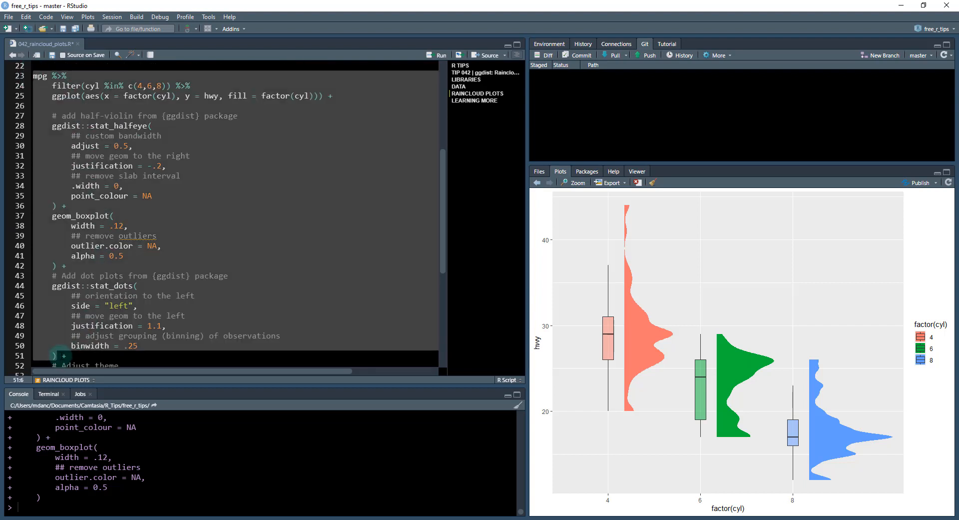
left_click(438, 55)
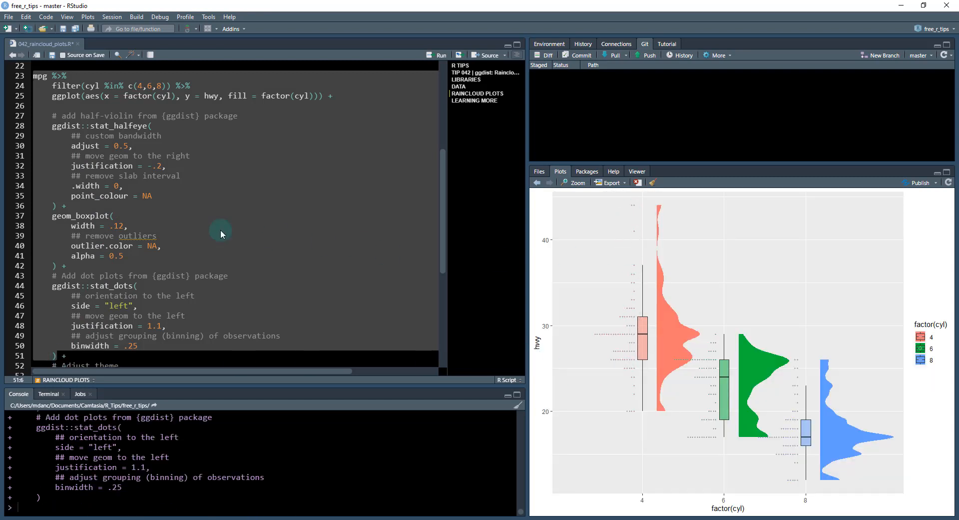
scroll("down", 3)
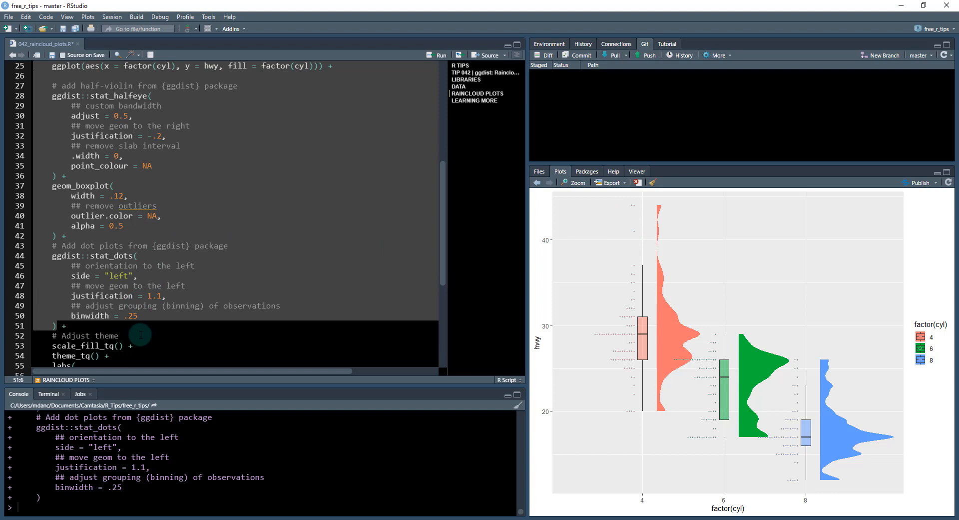
scroll("down", 3)
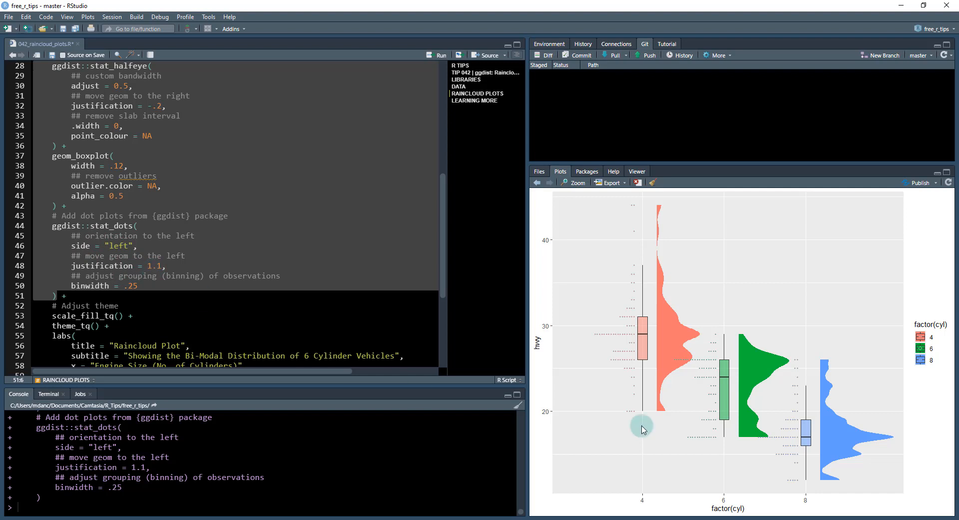
mouse_move(199, 284)
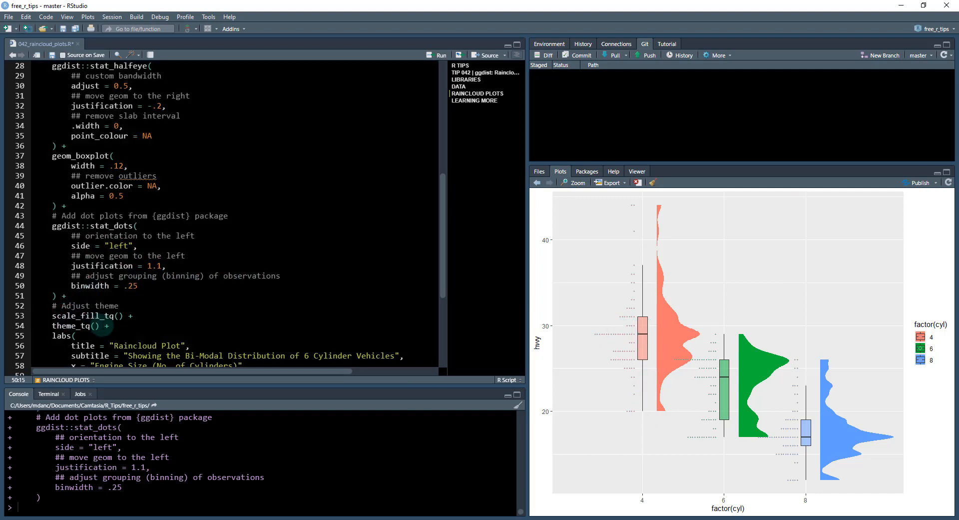
Scroll through the scale_fill_tq(), theme_tq() and labs() lines of the pipeline.
scroll("down", 3)
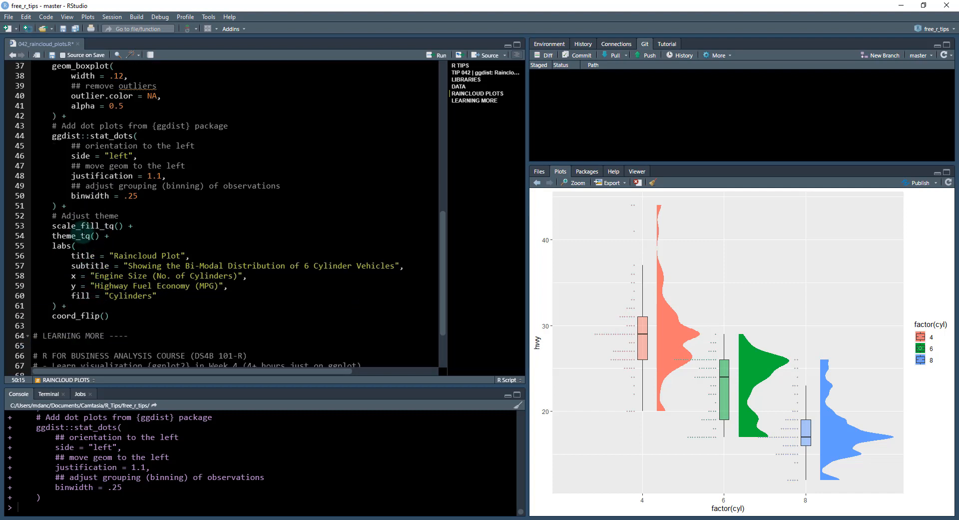
mouse_move(613, 330)
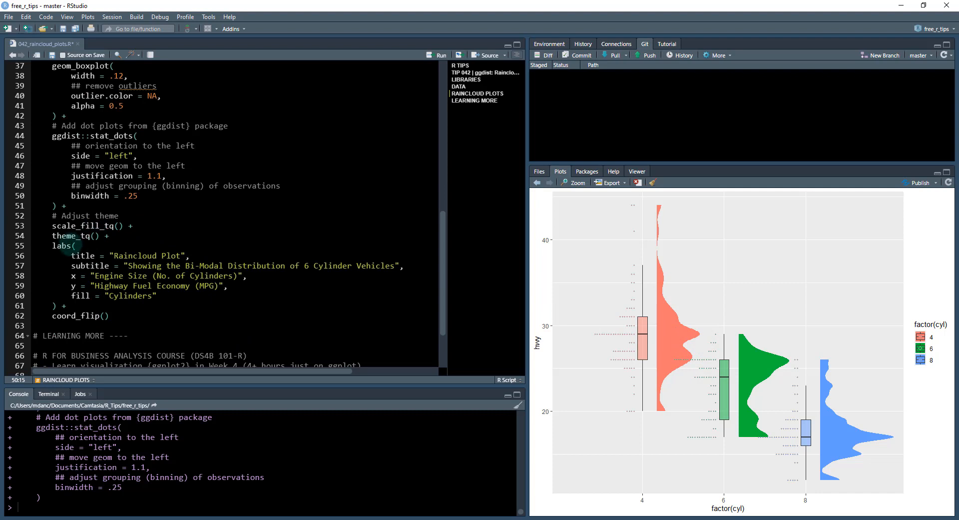
mouse_move(499, 306)
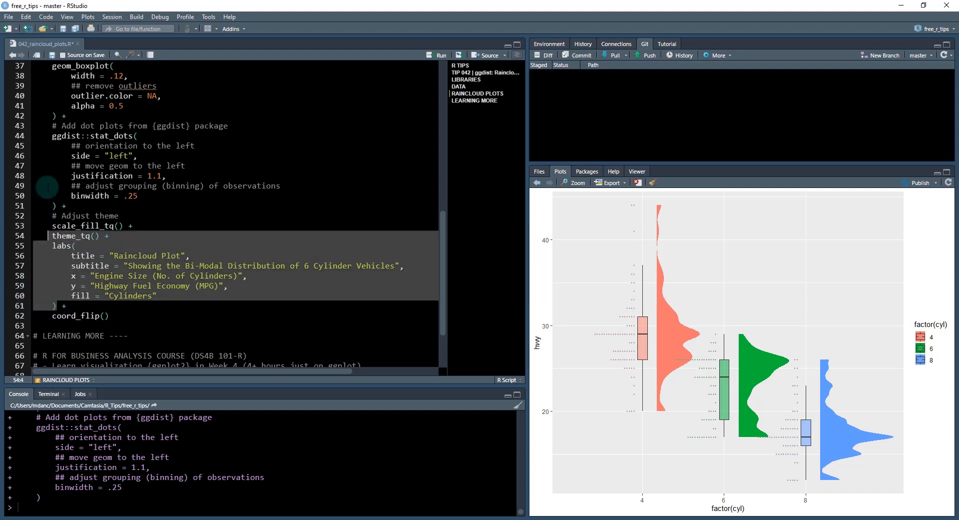
scroll("down", 3)
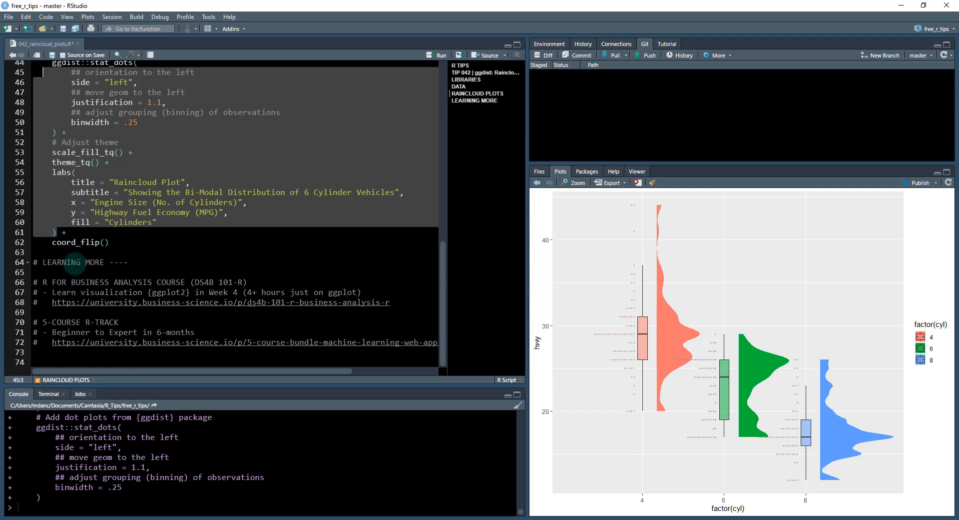
scroll("up", 3)
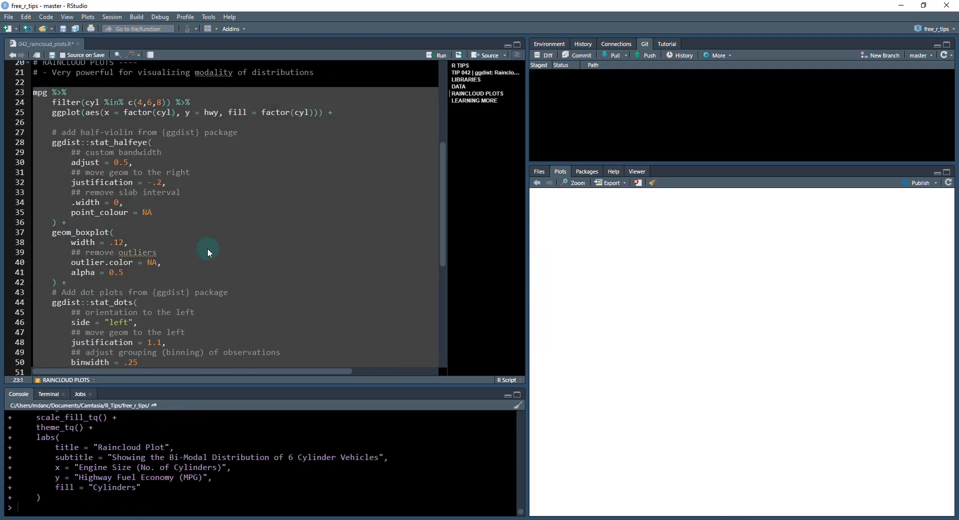
Render the full pipeline with coord_flip() so cylinders stack vertically under the 'Raincloud Plot' title.
left_click(437, 55)
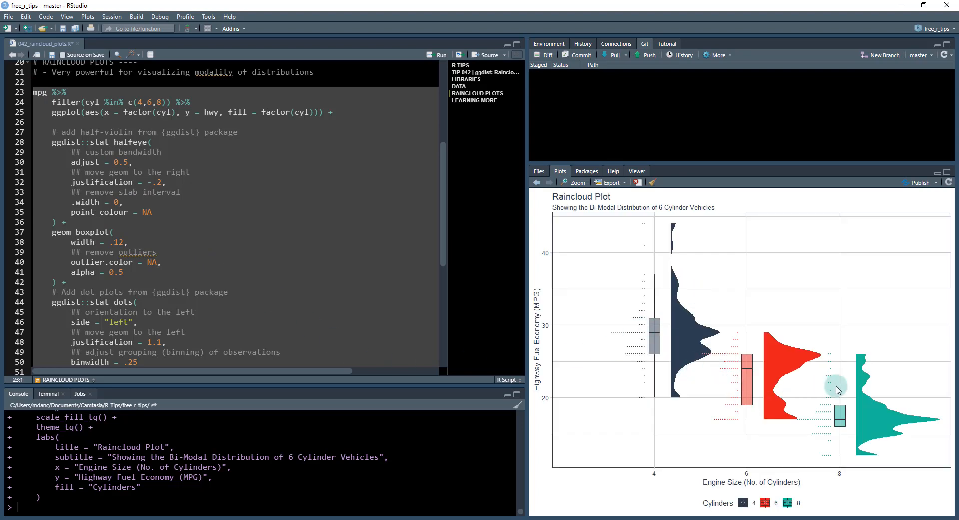
mouse_move(112, 276)
type("coord_flip()")
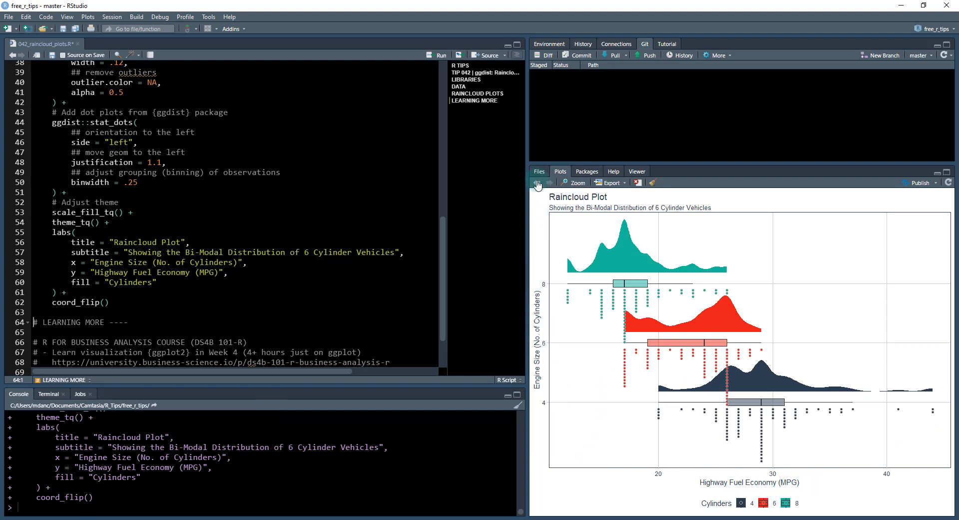
left_click(550, 183)
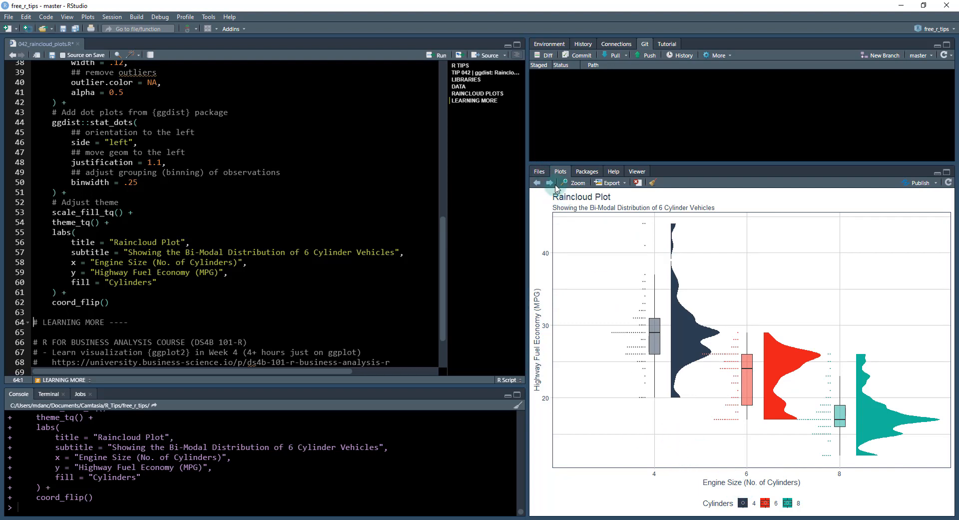
left_click(550, 183)
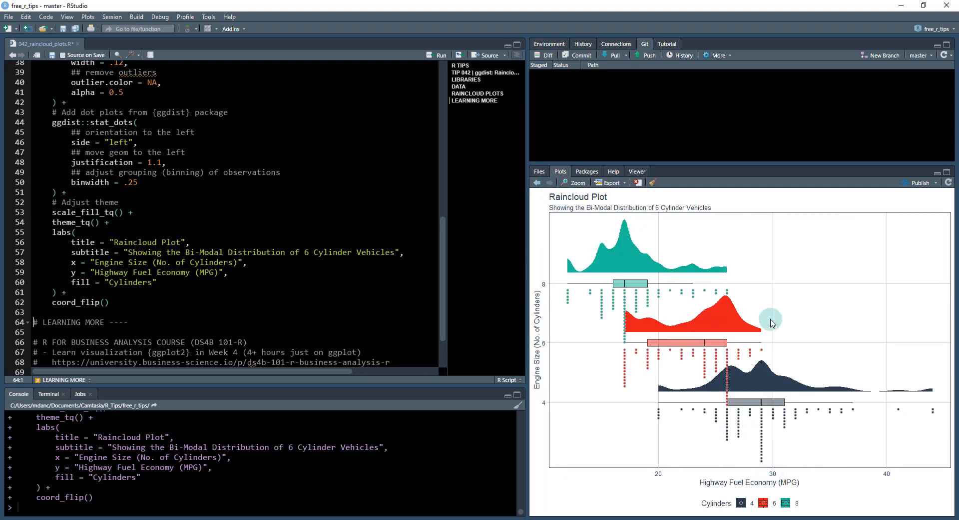
mouse_move(766, 232)
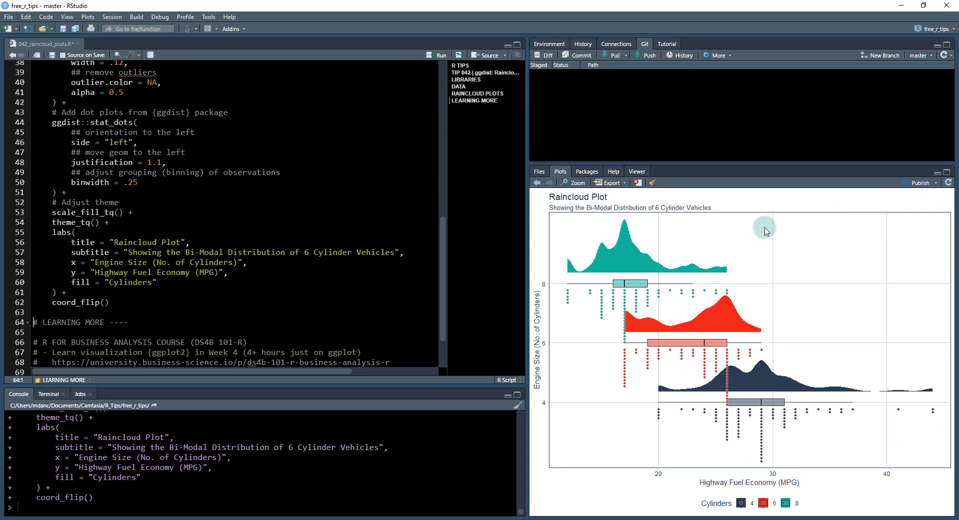
mouse_move(205, 284)
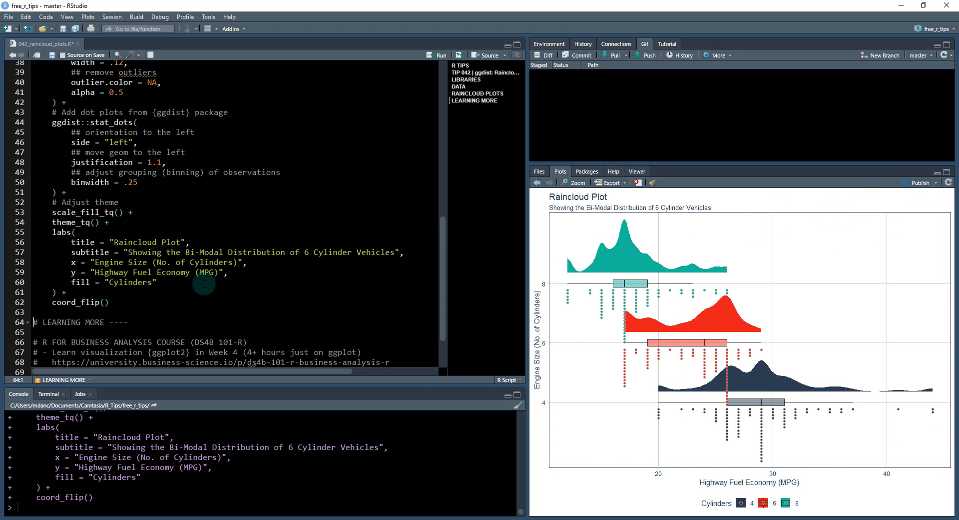
scroll("down", 3)
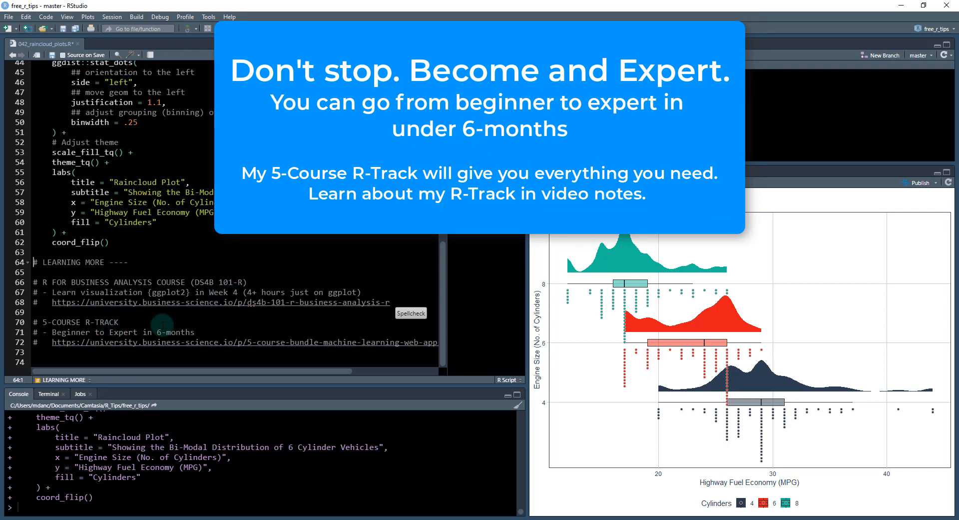
mouse_move(69, 351)
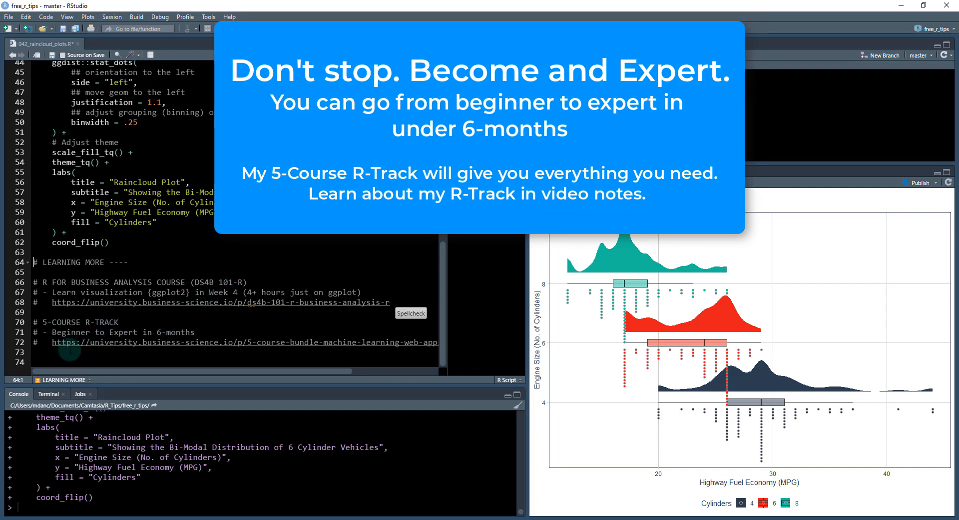